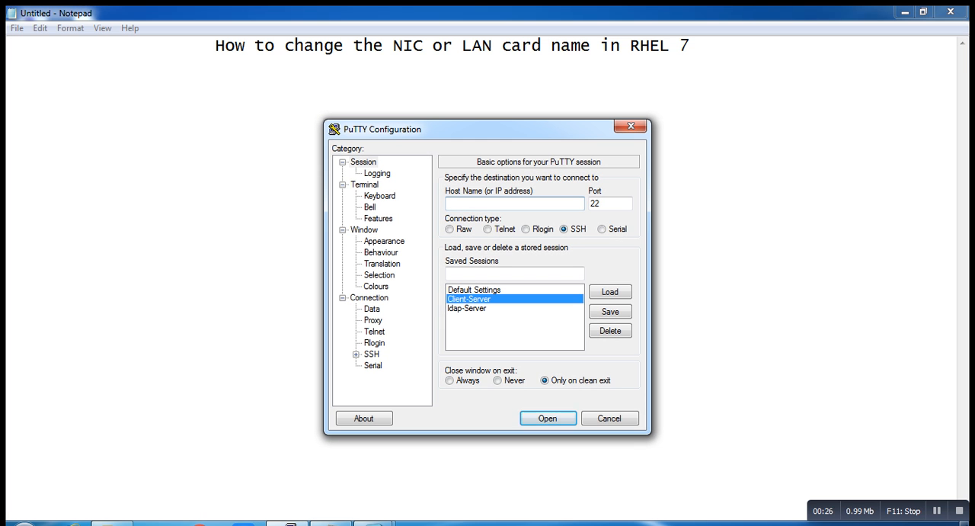
# Connect to the saved 192.168.10.130 session over SSH and log in as root
pyautogui.click(547, 418)
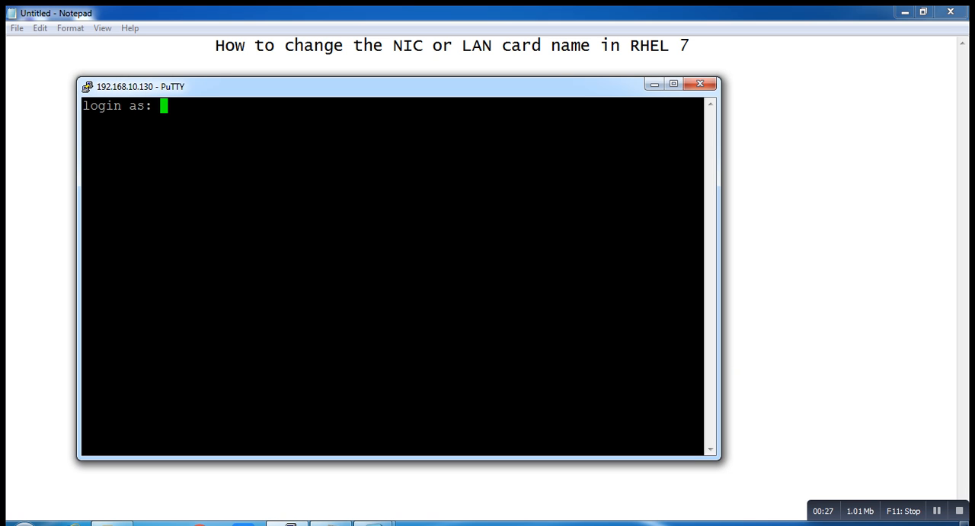
pyautogui.write('root')
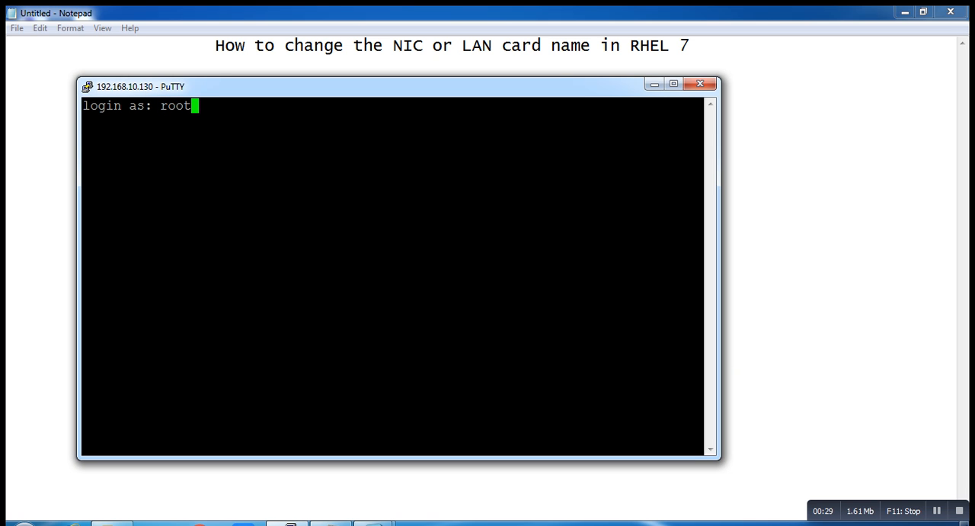
pyautogui.press('Return')
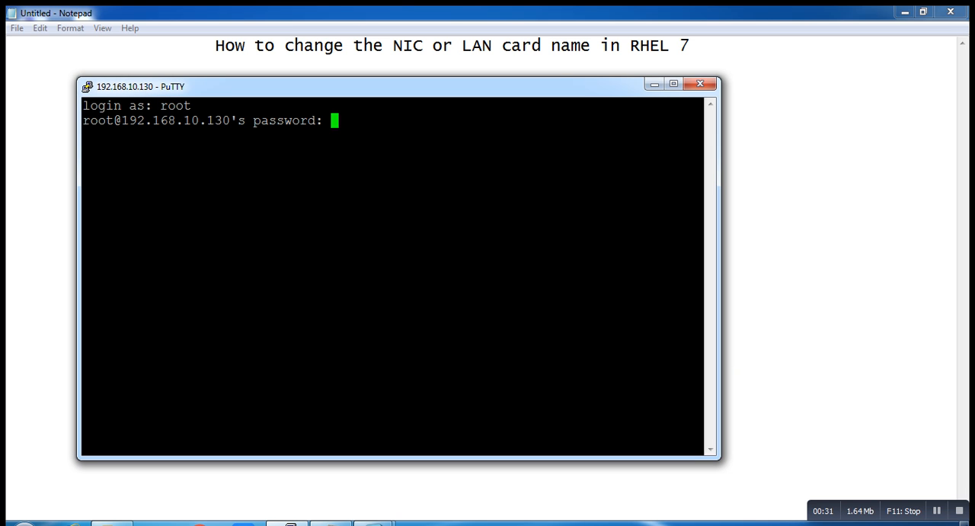
pyautogui.press('Return')
pyautogui.write('cd')
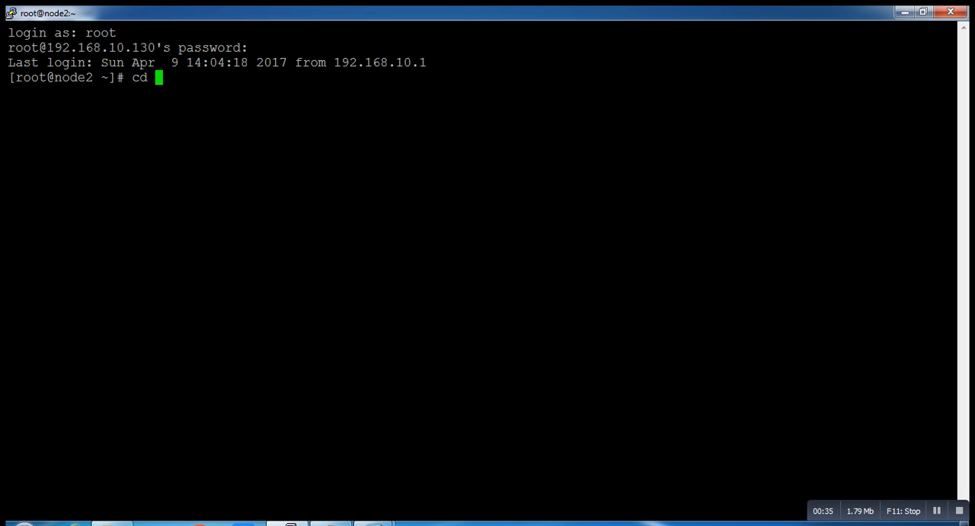
# Change into /etc/sysconfig/network-scripts and list its files, showing ifcfg-eno16777736
pyautogui.write('/etc/s')
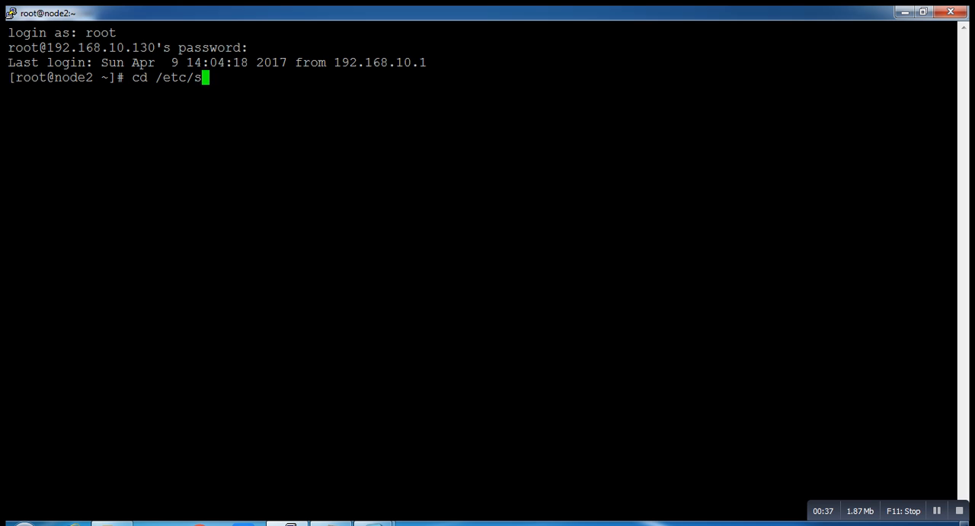
pyautogui.write('ysconfig/')
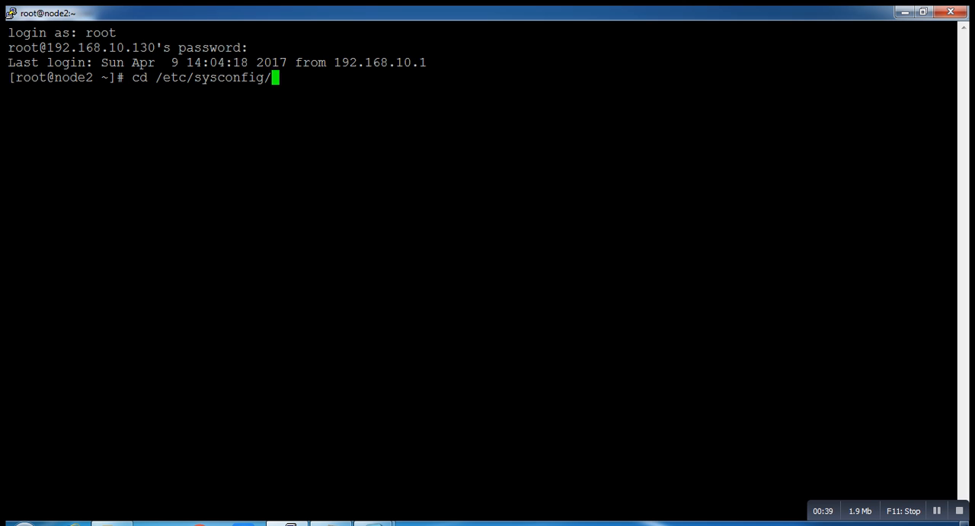
pyautogui.press('Return')
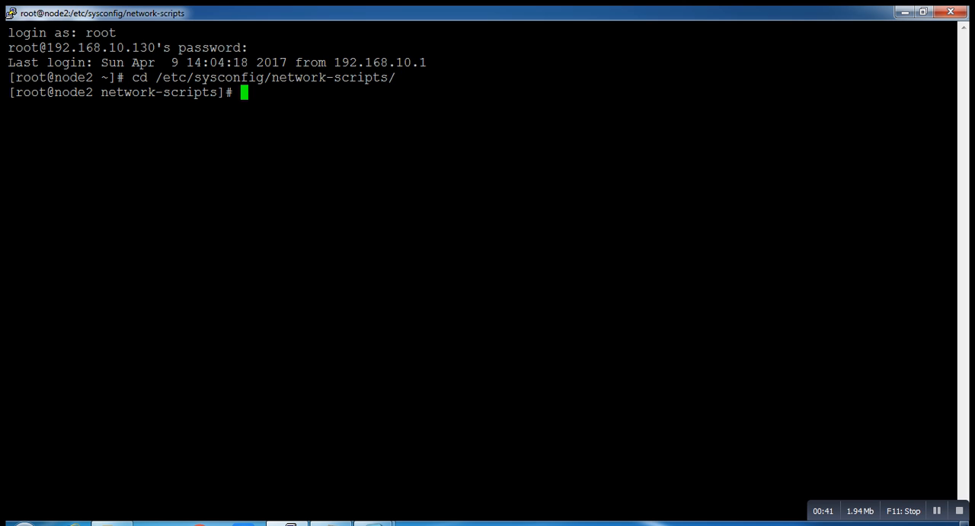
pyautogui.write('ip a')
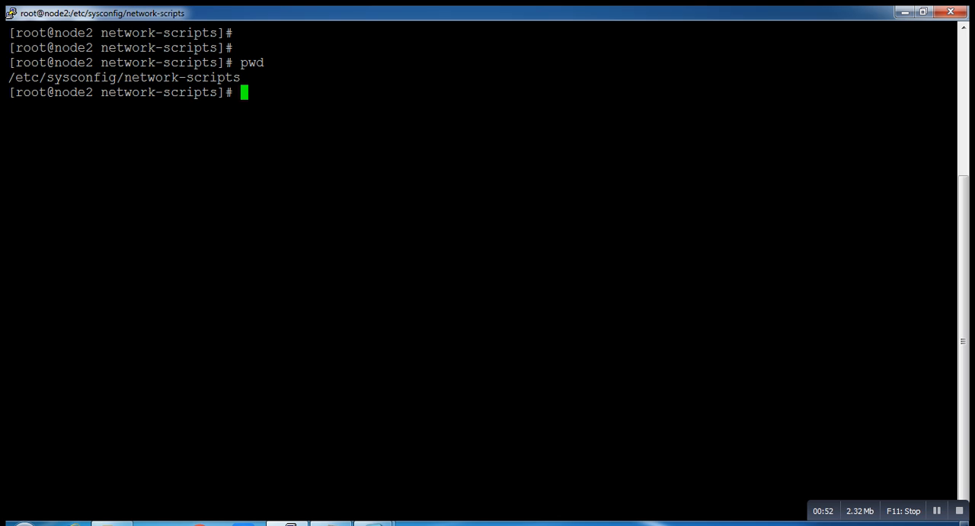
pyautogui.write('ls')
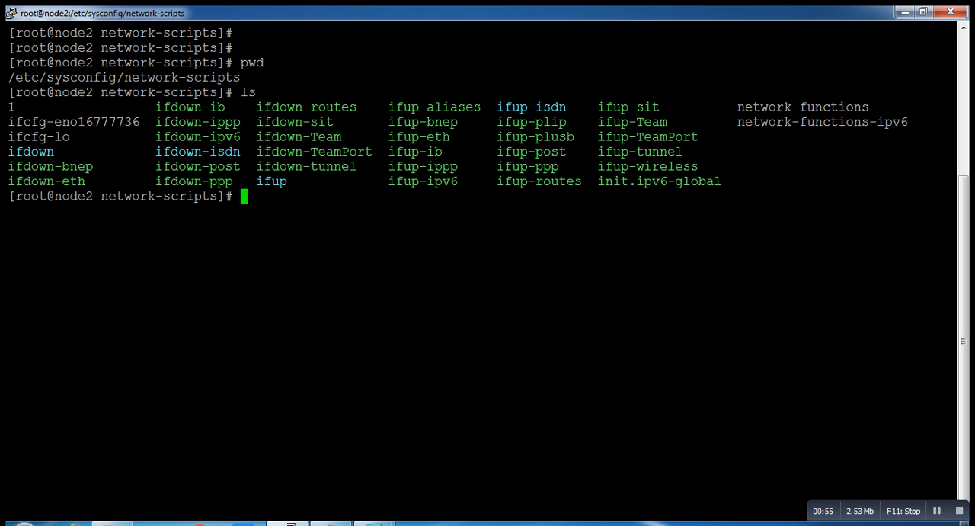
pyautogui.write('cp')
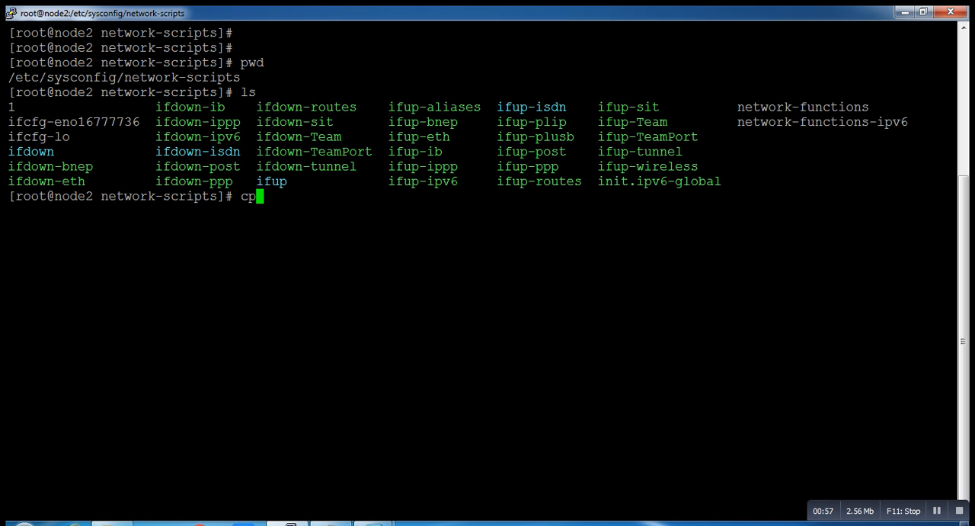
pyautogui.write('vi ifc')
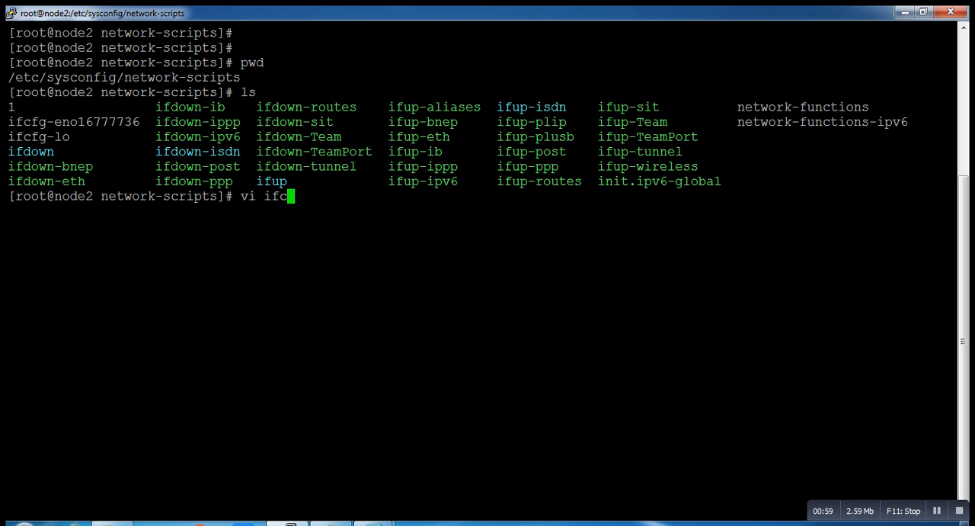
pyautogui.write('fg-eno16777736')
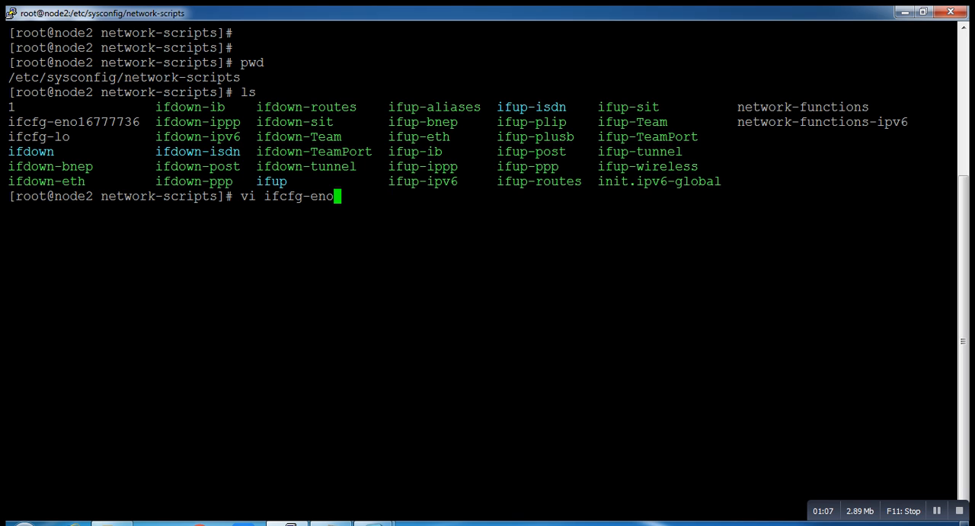
pyautogui.press('BackSpace')
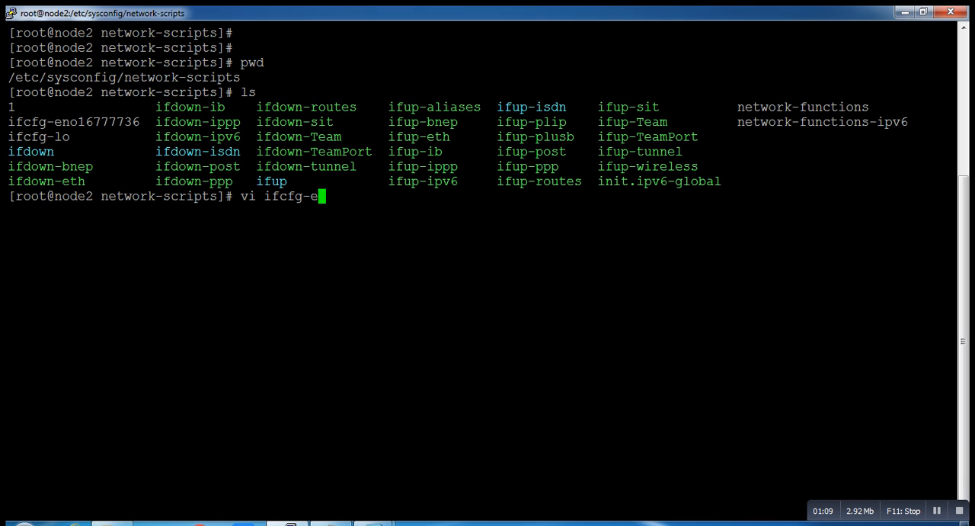
pyautogui.write('th0')
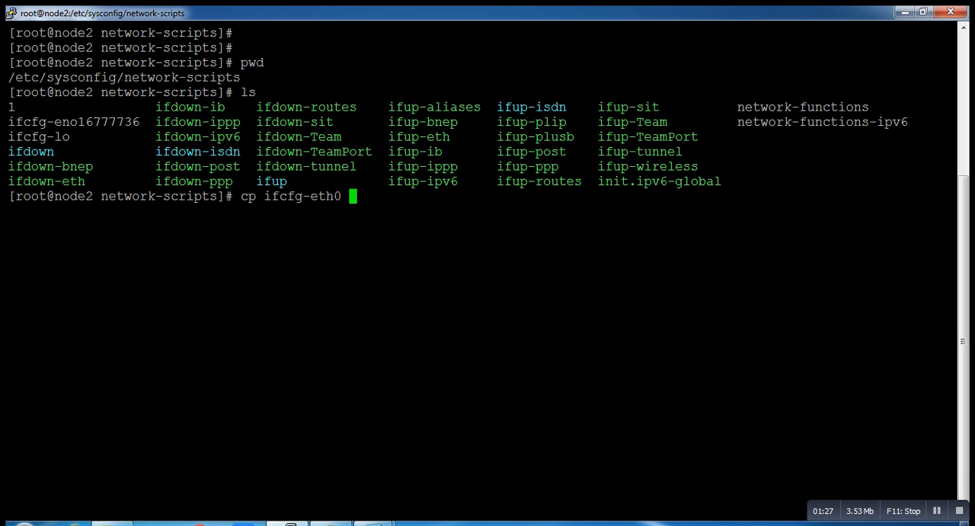
pyautogui.write('ifcfg-e')
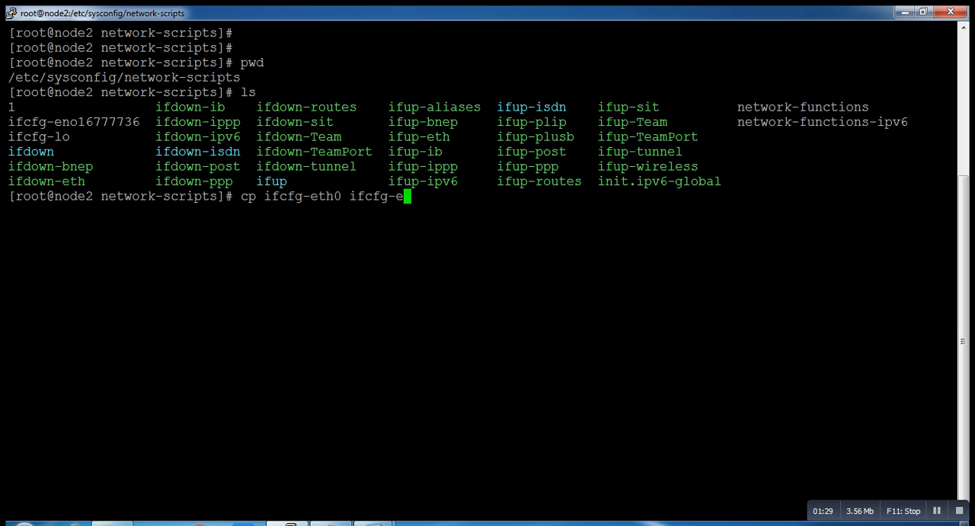
pyautogui.write('no')
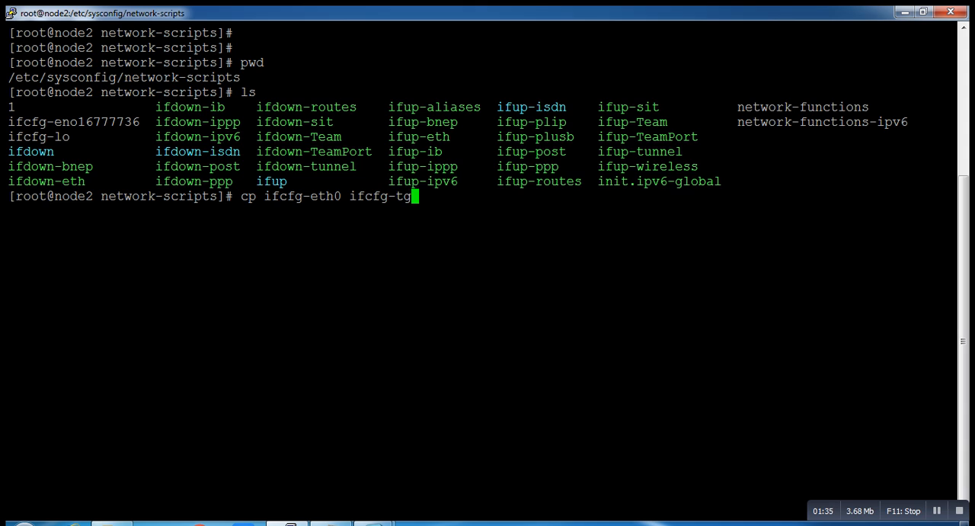
pyautogui.press('BackSpace')
pyautogui.write('eth')
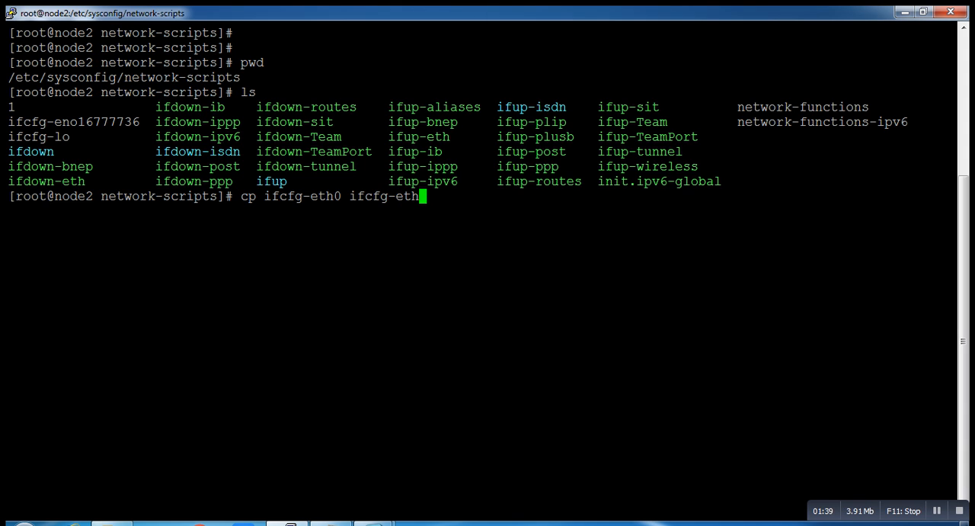
pyautogui.write('3')
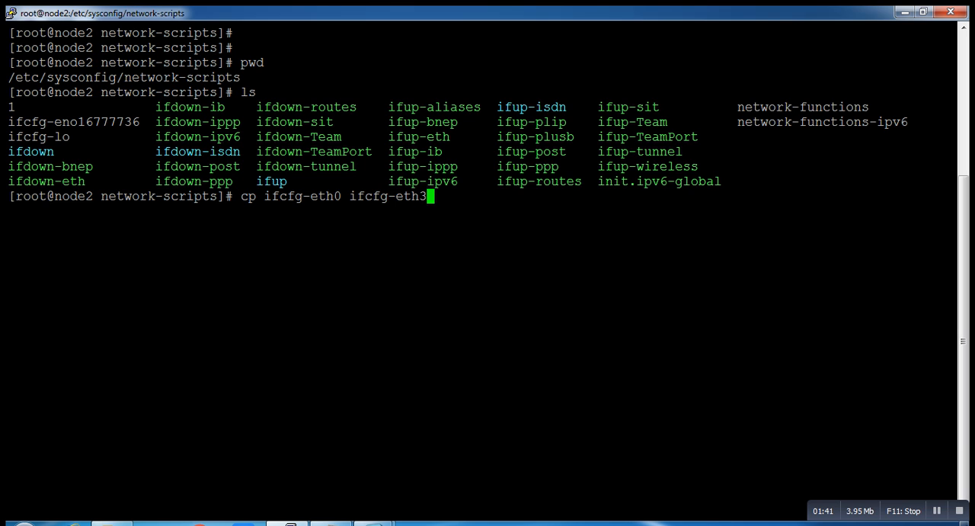
pyautogui.press('Return')
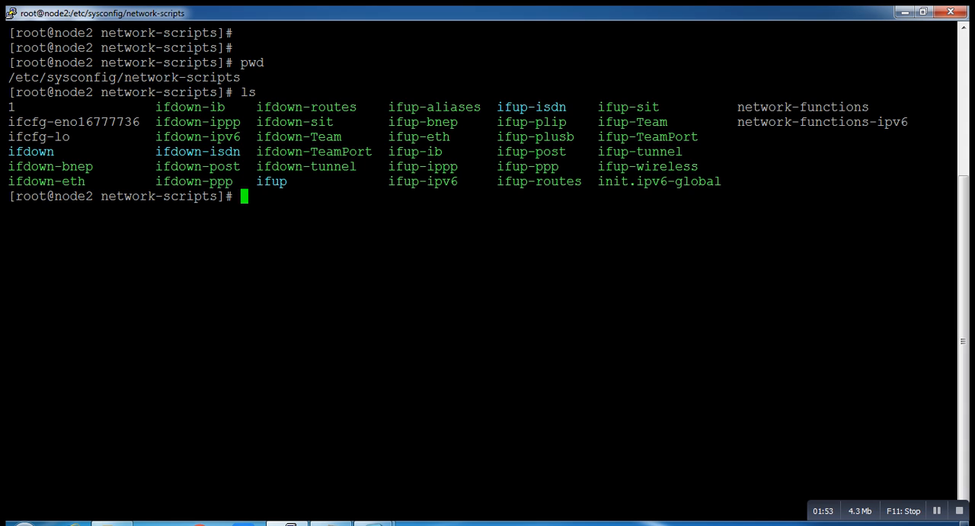
pyautogui.write('vi ifcfg-eno16777736')
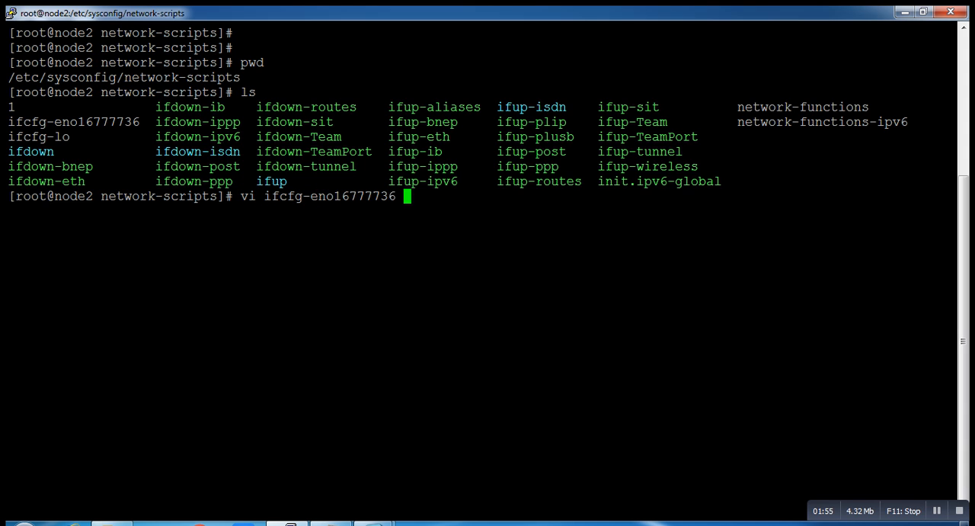
pyautogui.press('Return')
pyautogui.write(':q')
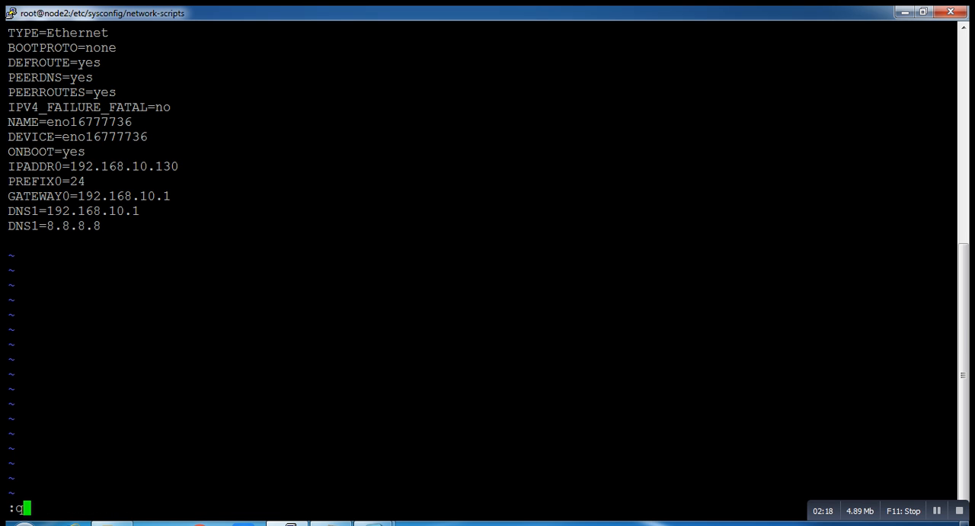
pyautogui.press('Return')
pyautogui.write('ip a')
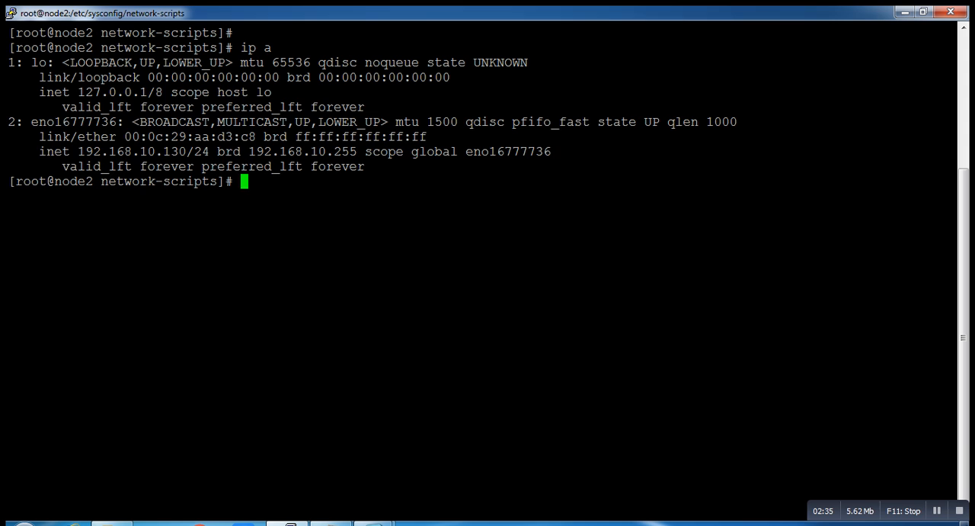
# Copy the interface name eno16777736 from the ip a output
pyautogui.doubleClick(67, 122)
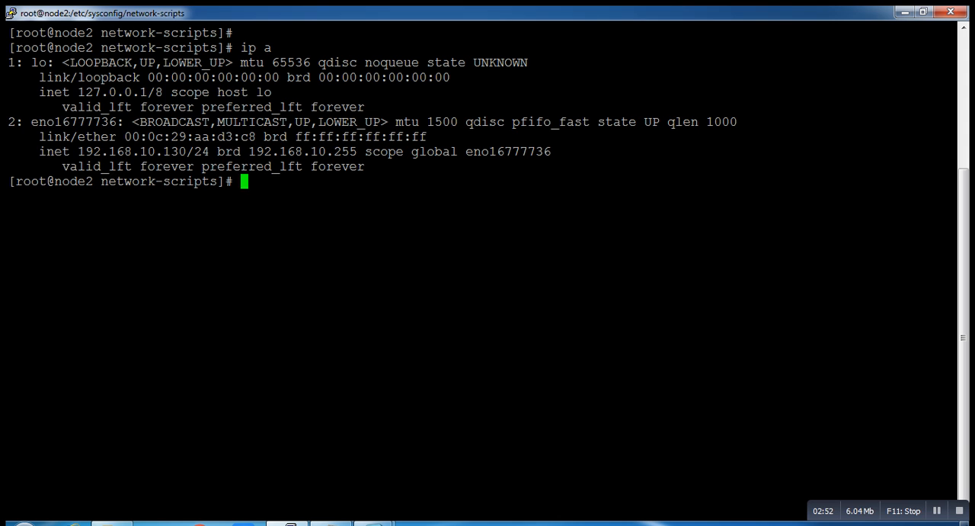
pyautogui.doubleClick(72, 122)
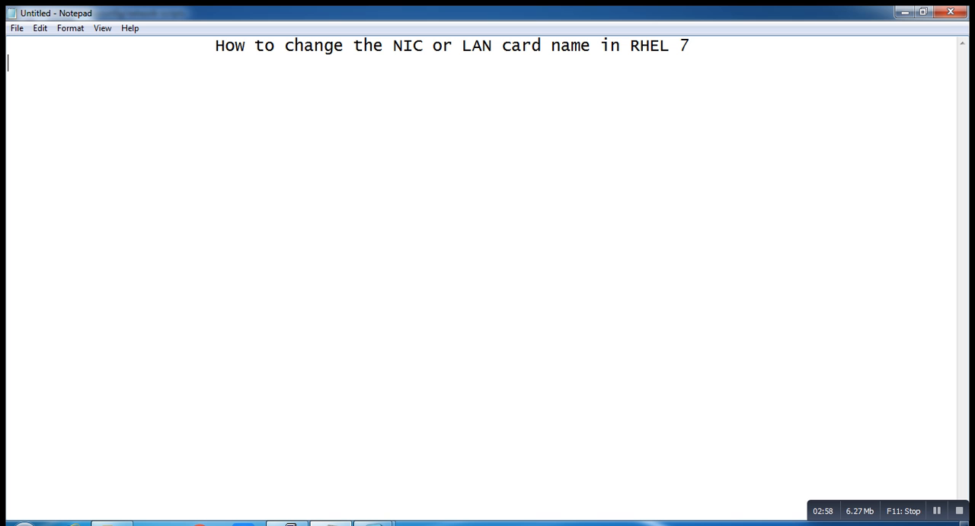
# Note the new interface name starting with 'eth' below the Notepad heading
pyautogui.write('eth')
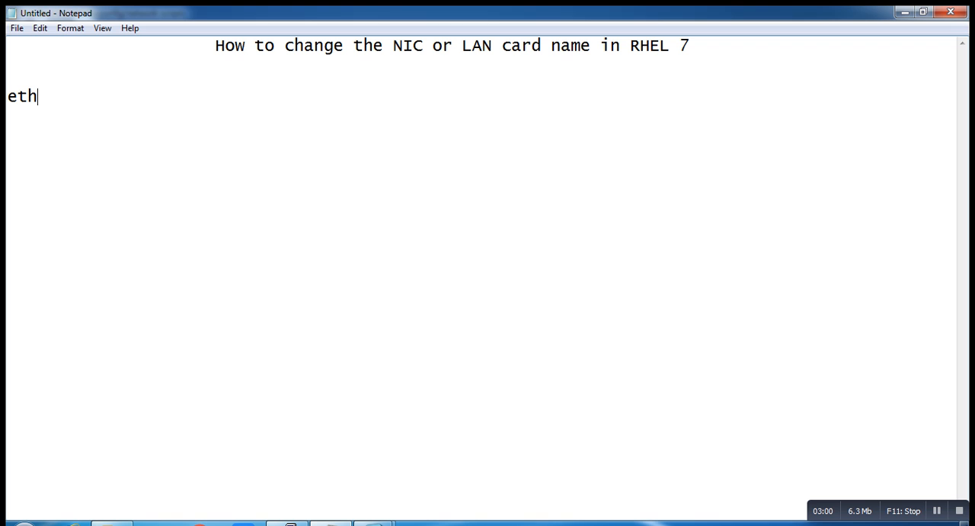
pyautogui.write('0')
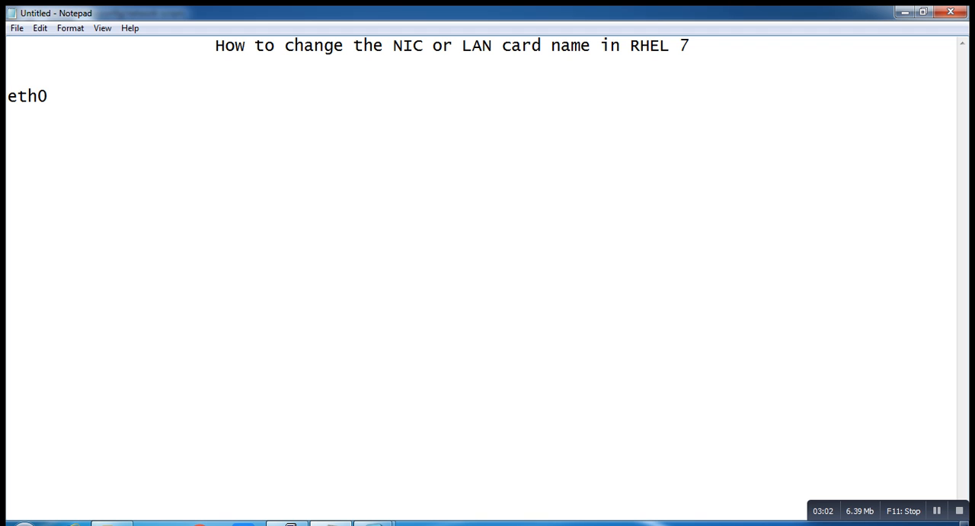
pyautogui.press('BackSpace')
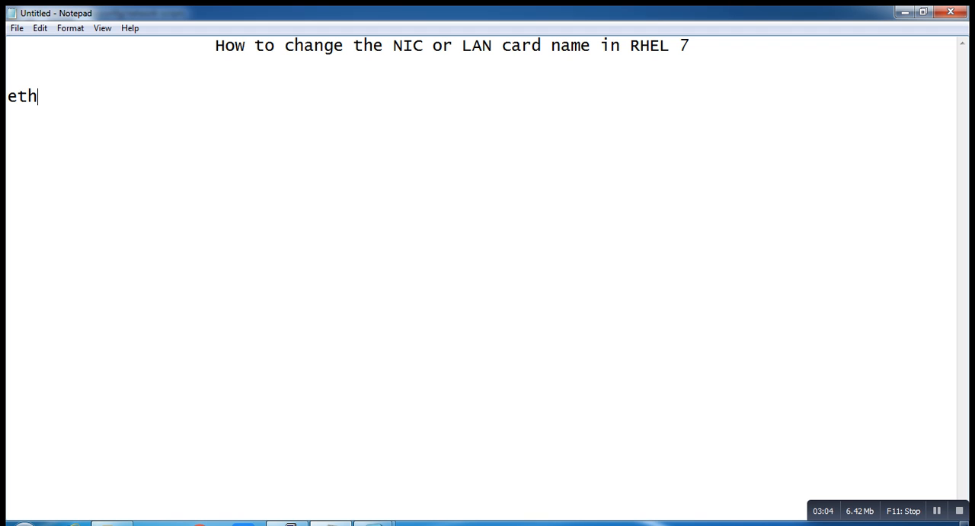
pyautogui.write('1')
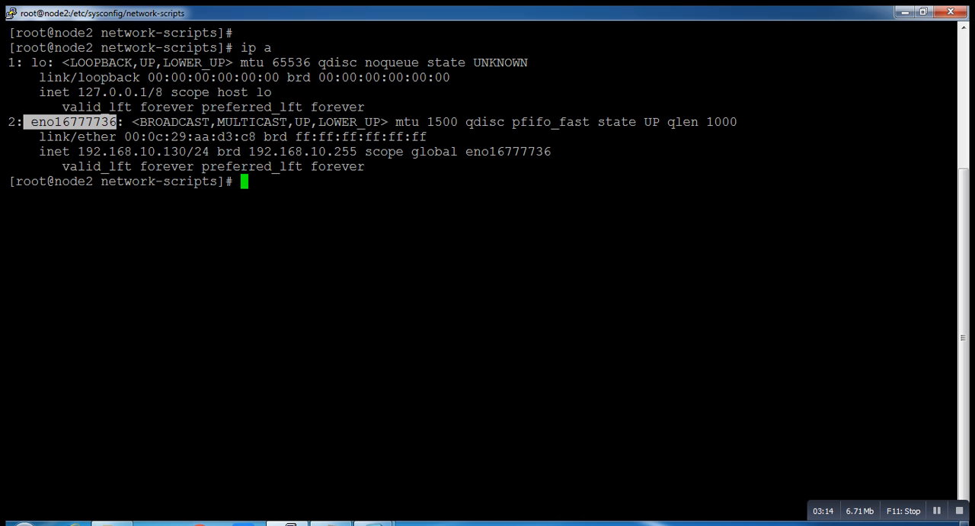
# Copy ifcfg-eno16777736 to ifcfg-eth0 and go back to root's home directory
pyautogui.write('cp ifcfg-')
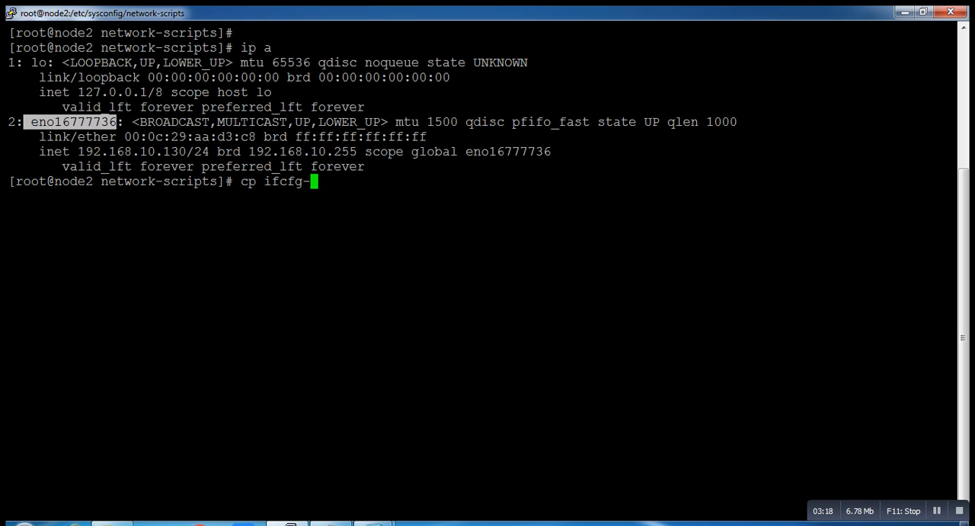
pyautogui.write('eno16777736 ifcfg-')
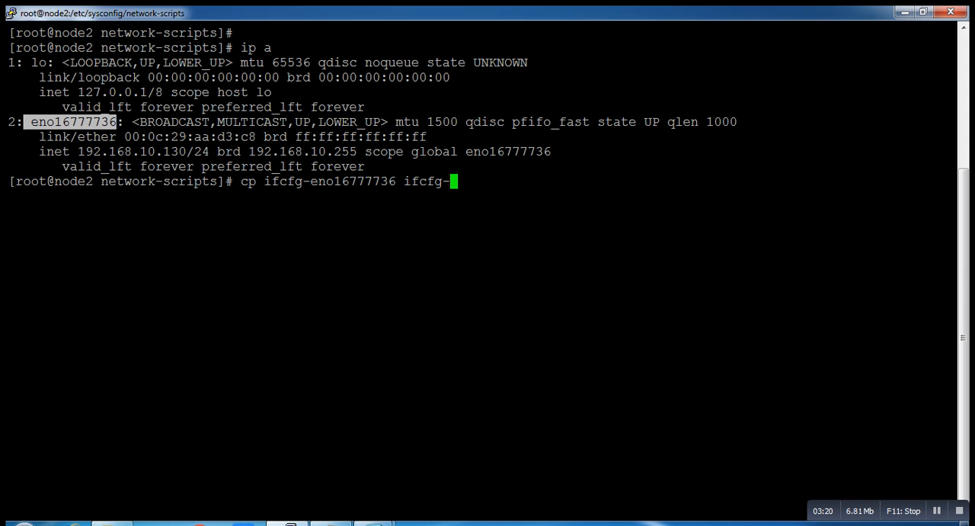
pyautogui.write('eno1')
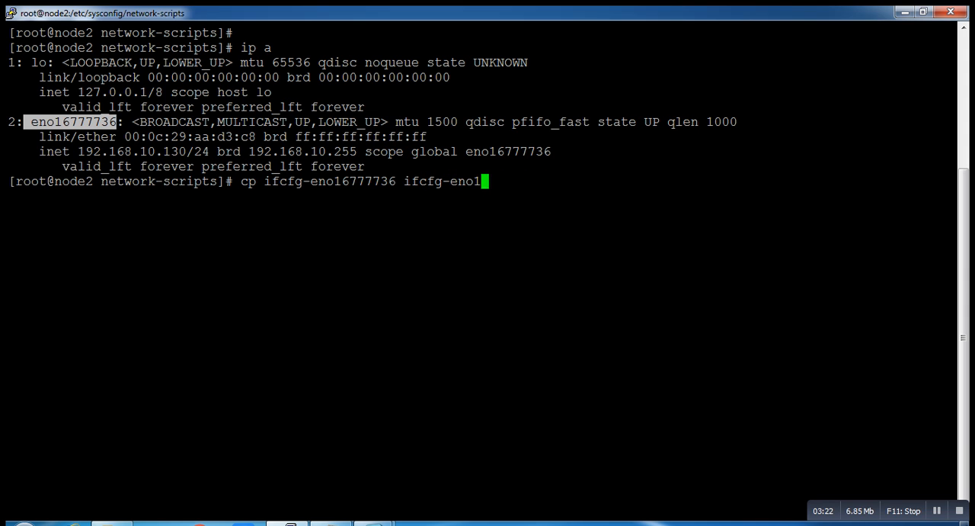
pyautogui.write('eth0')
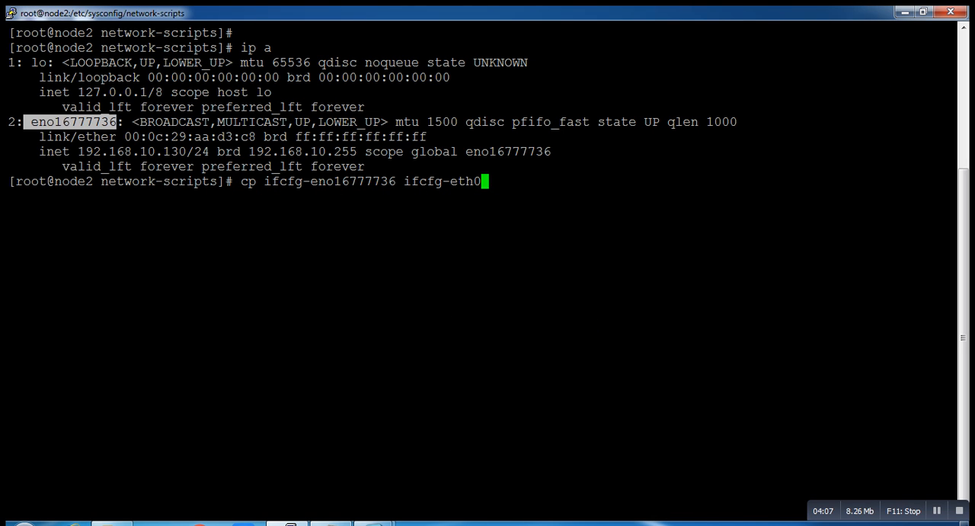
pyautogui.press('BackSpace')
pyautogui.write('cd')
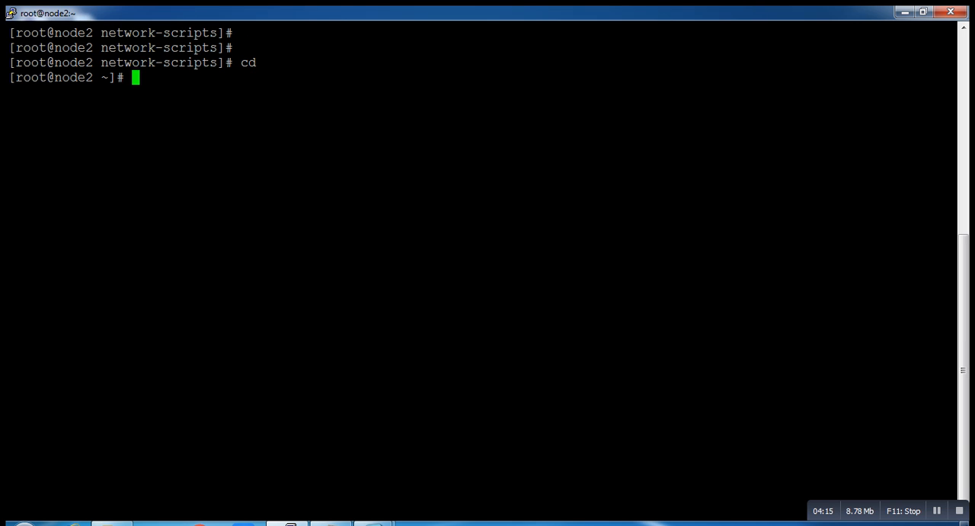
pyautogui.write('cpo')
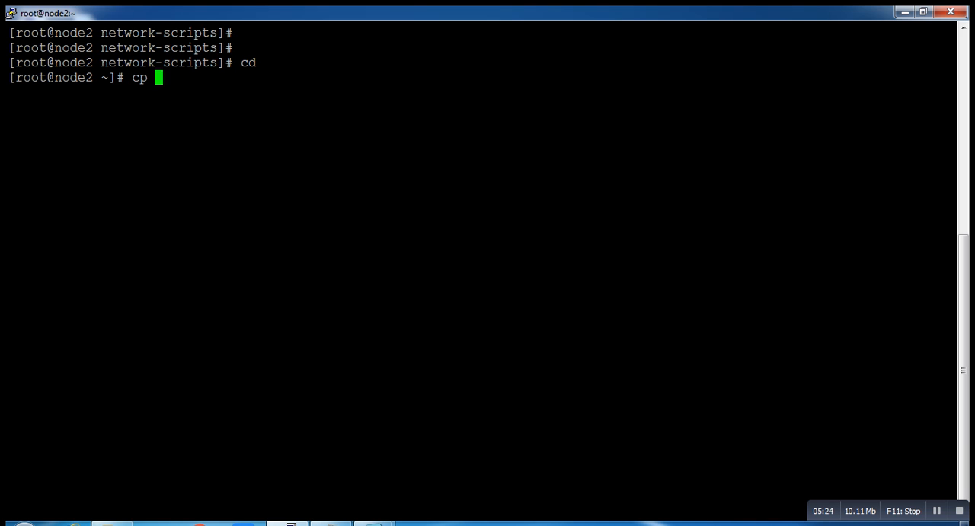
# Back up /etc/default/grub to /tmp/grub_bck
pyautogui.write('/etc/')
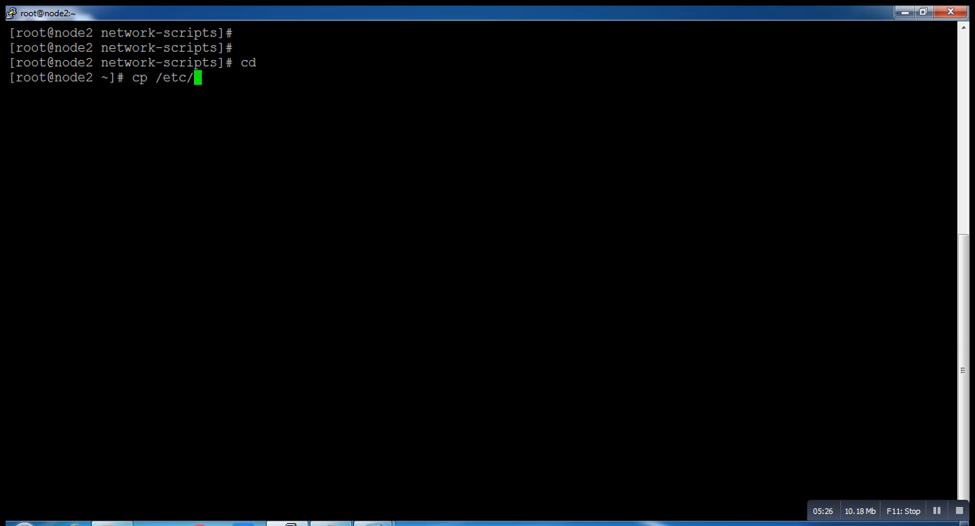
pyautogui.write('default/')
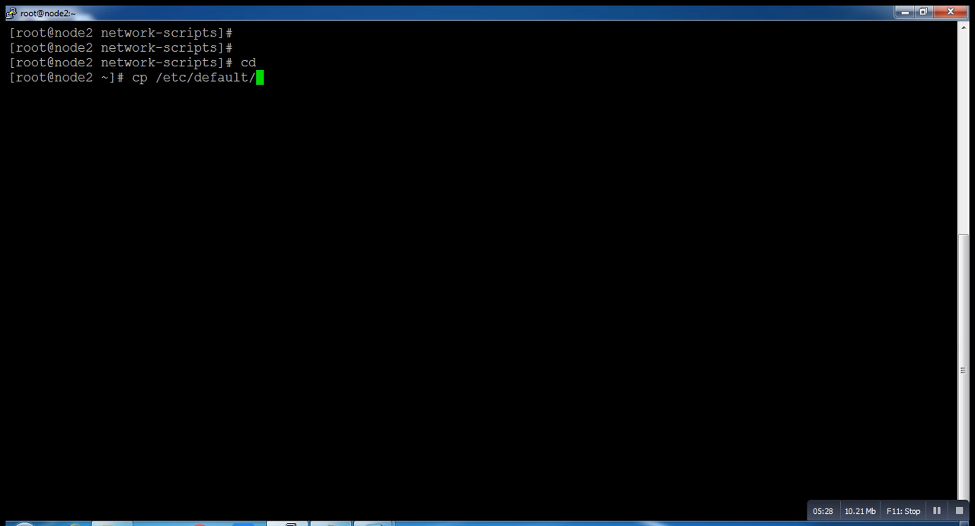
pyautogui.write('grub')
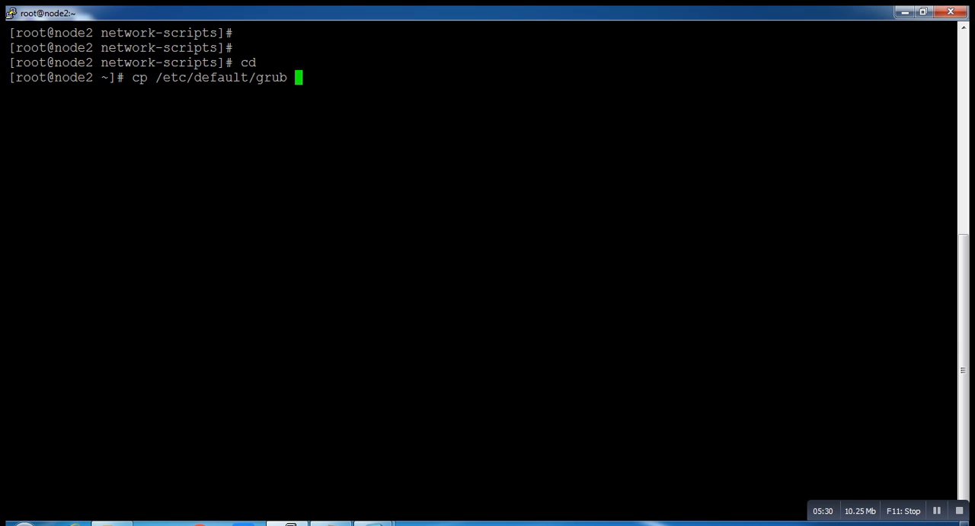
pyautogui.write('/')
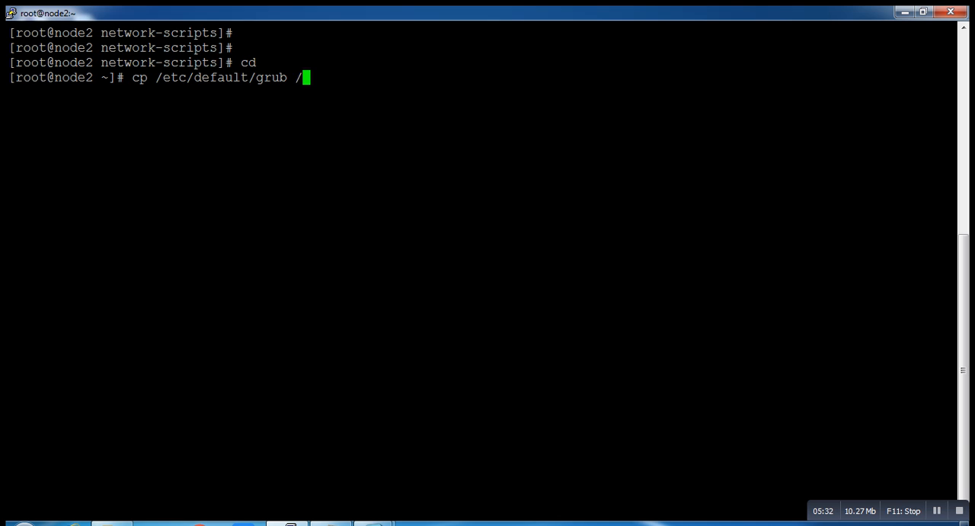
pyautogui.write('tmp/gr')
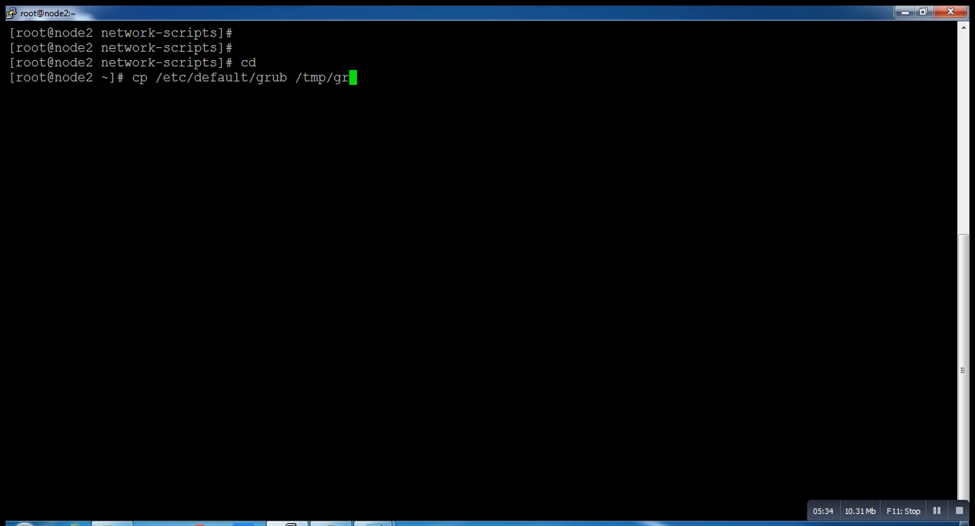
pyautogui.write('ub')
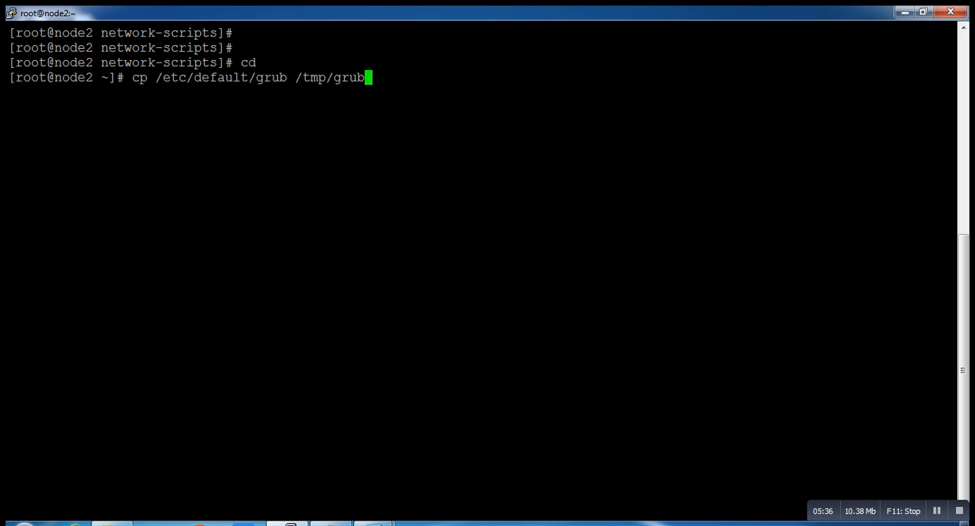
pyautogui.write('_bck')
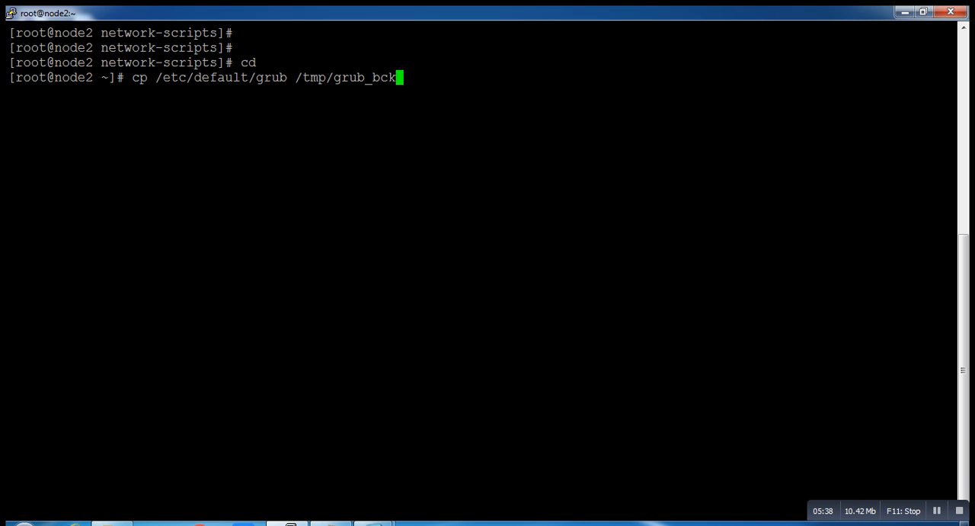
pyautogui.press('Return')
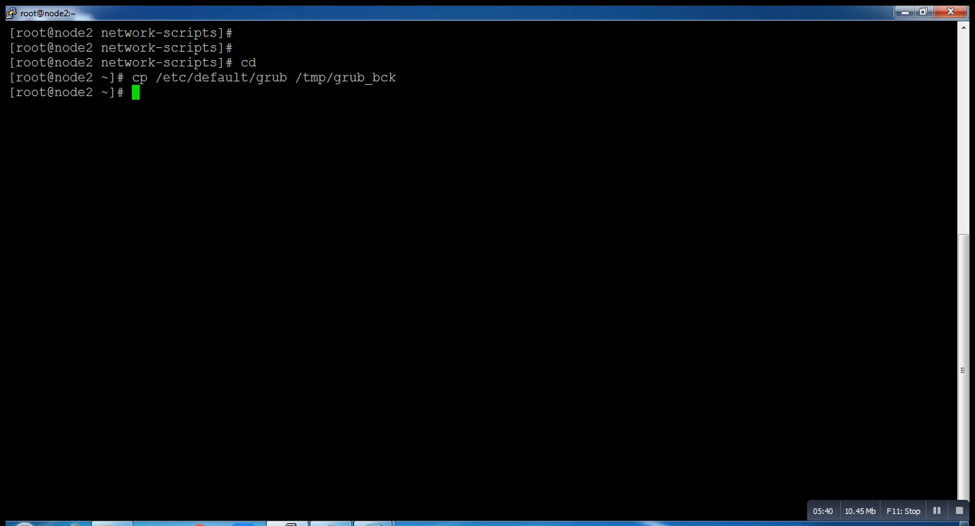
# Open /etc/default/grub in vi
pyautogui.write('vi /')
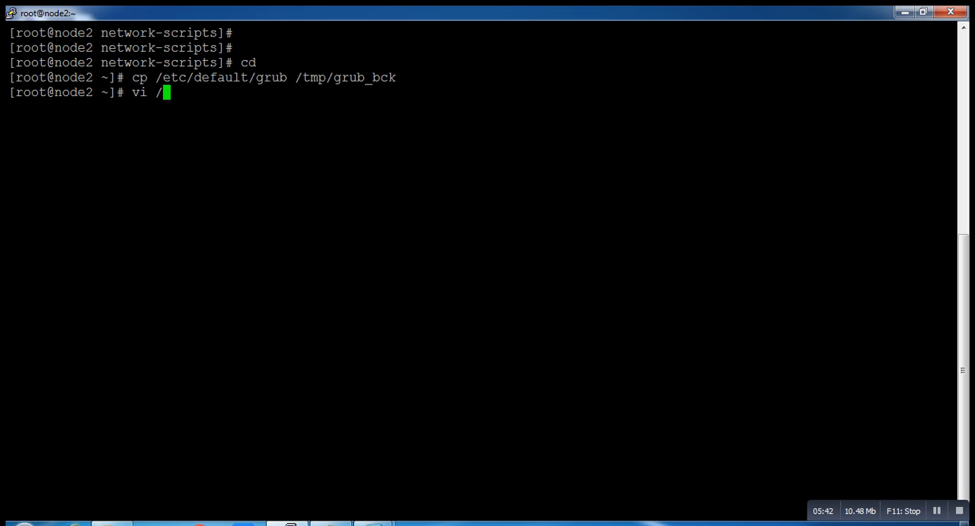
pyautogui.write('etc/default/')
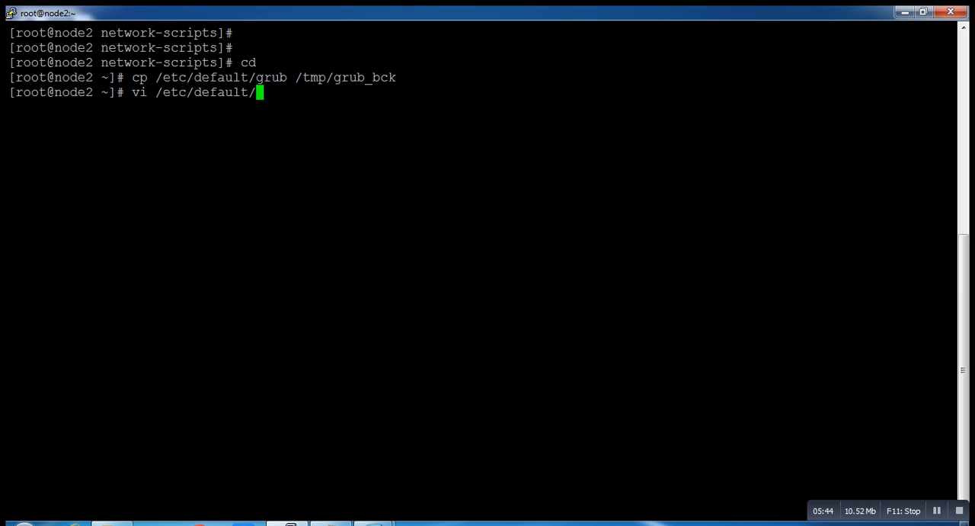
pyautogui.press('Return')
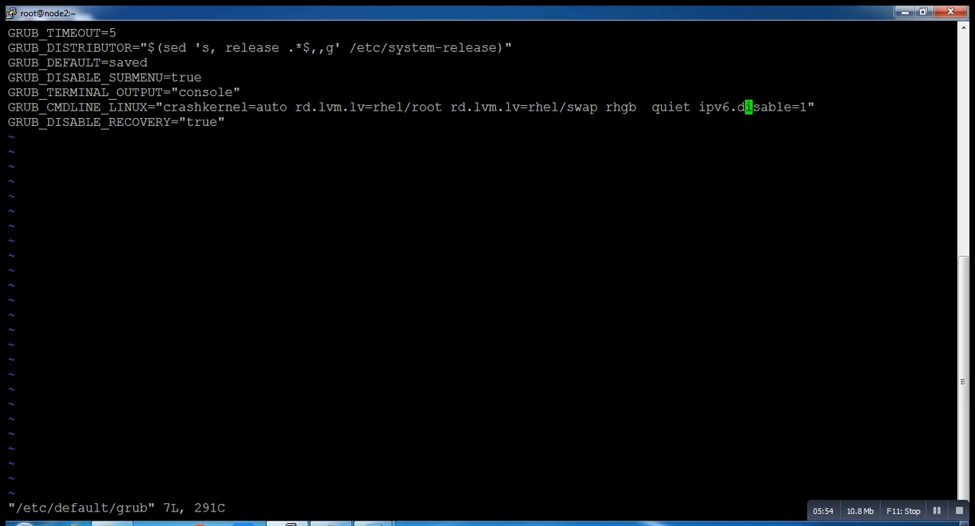
# Append biosdevname=0 net.ifnames=0 to the GRUB_CMDLINE_LINUX line in vi
pyautogui.press('i')
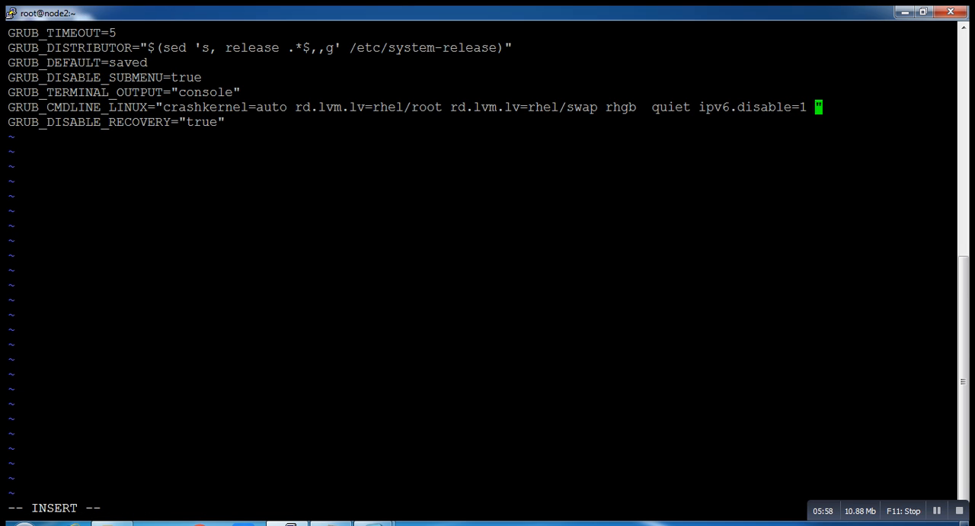
pyautogui.write('bi')
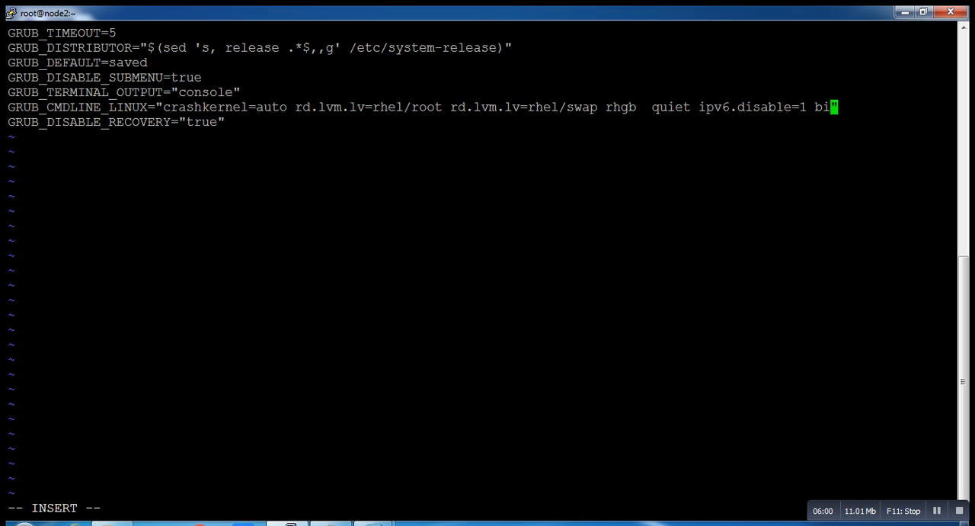
pyautogui.write('o')
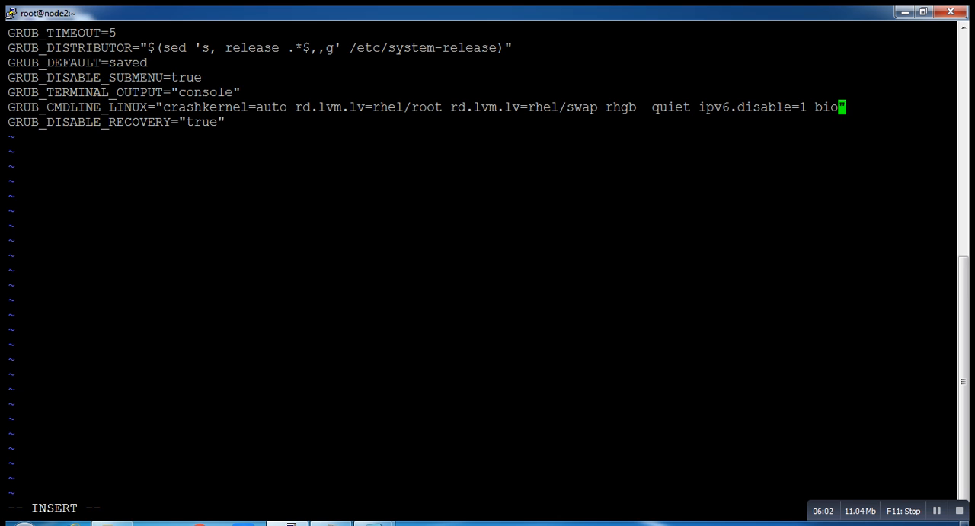
pyautogui.write('sdev')
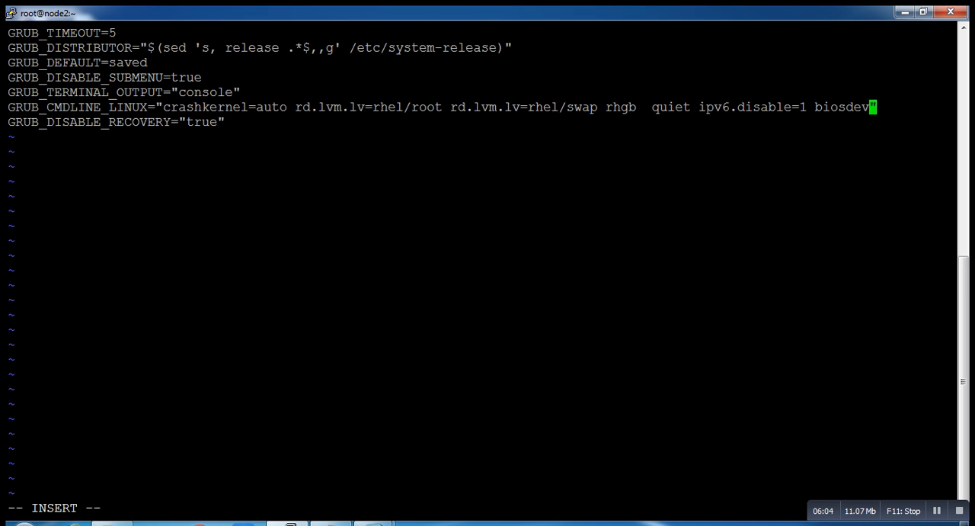
pyautogui.write('name')
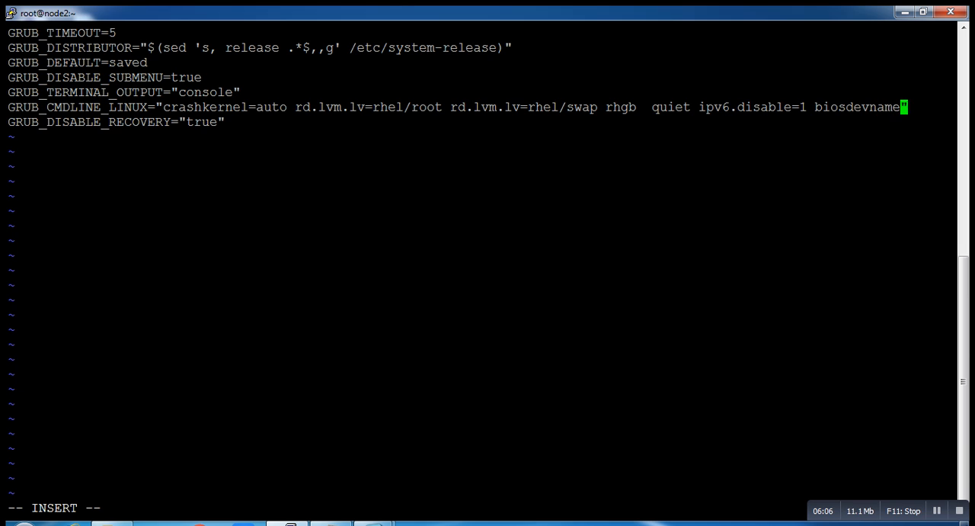
pyautogui.write('0')
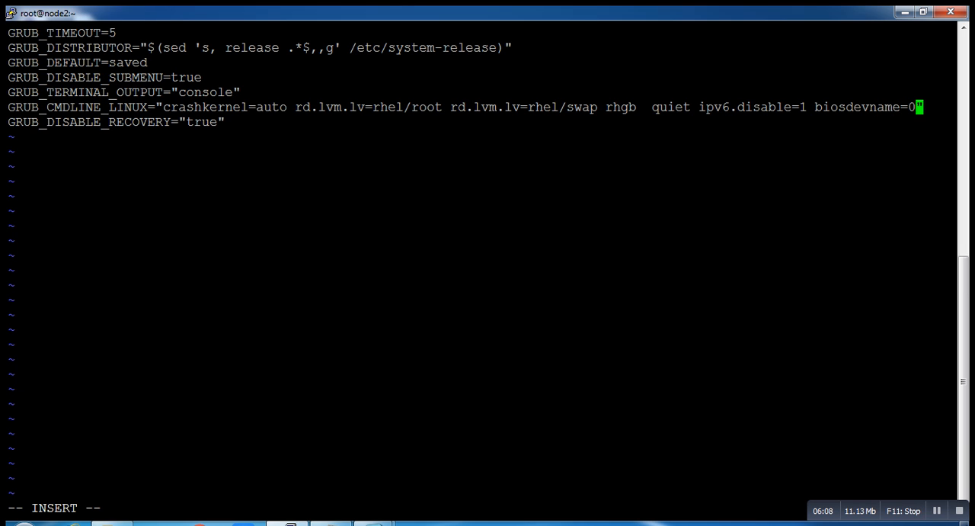
pyautogui.write('net.')
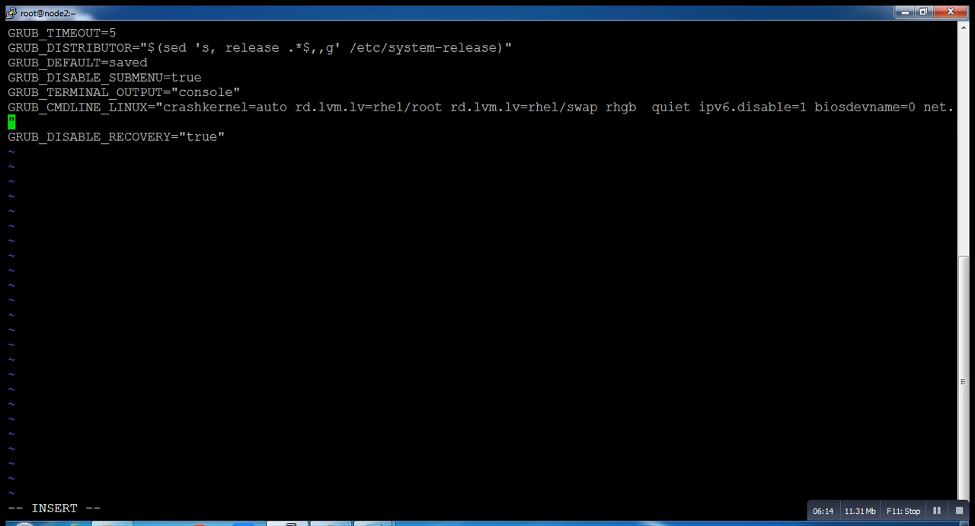
pyautogui.write('if')
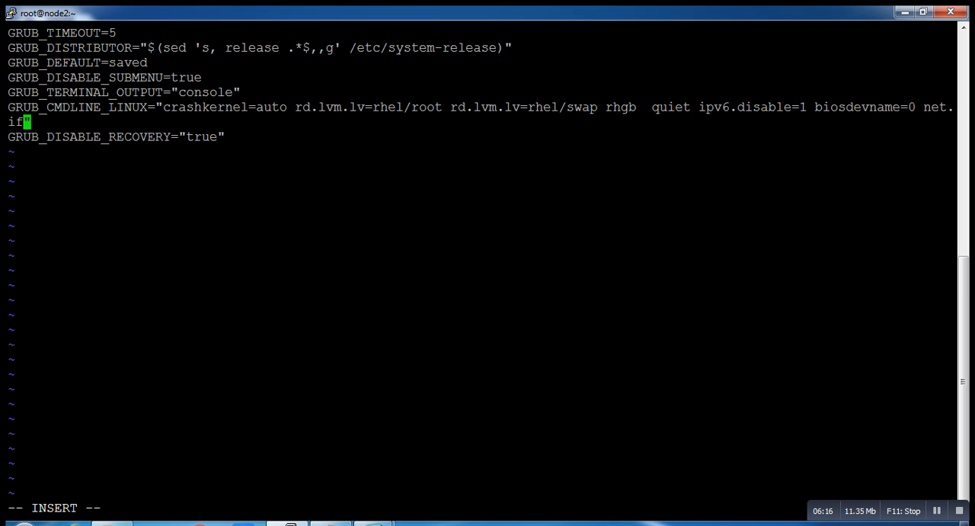
pyautogui.write('n')
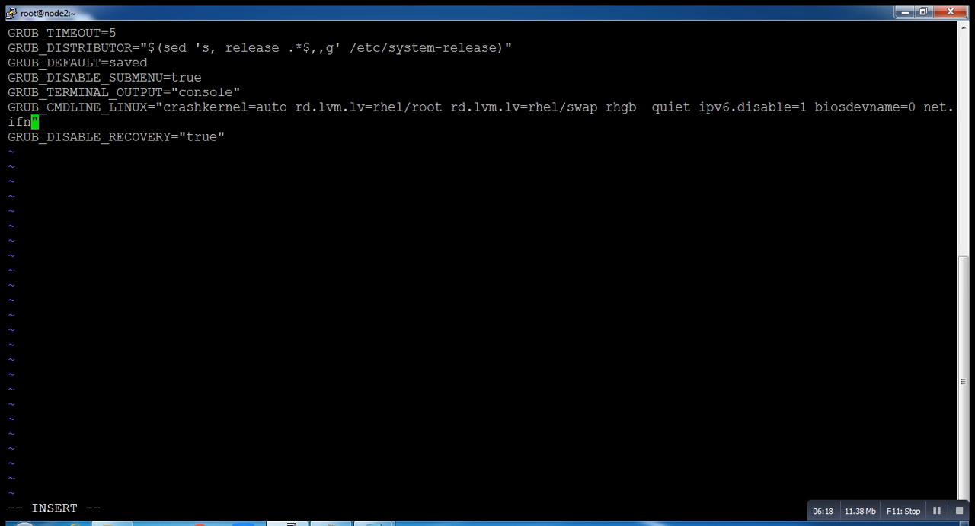
pyautogui.write('ames')
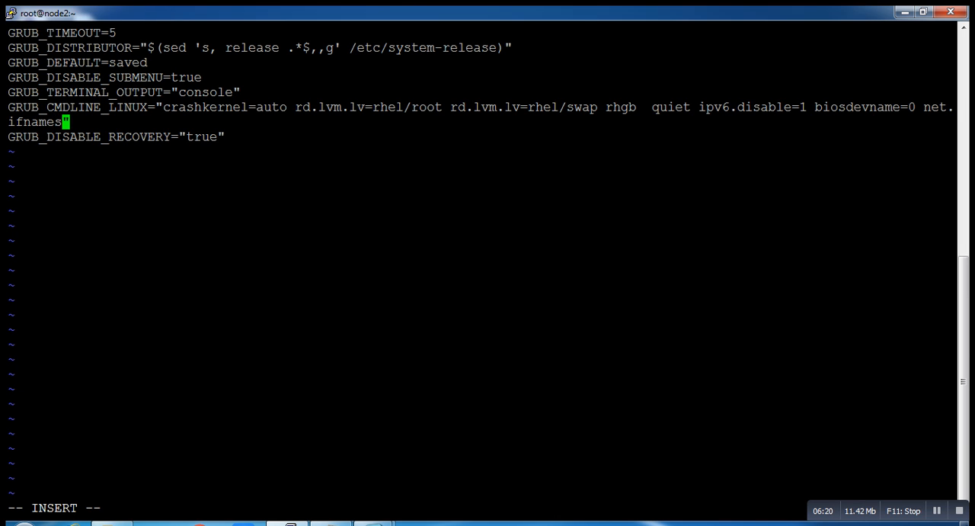
pyautogui.write('0')
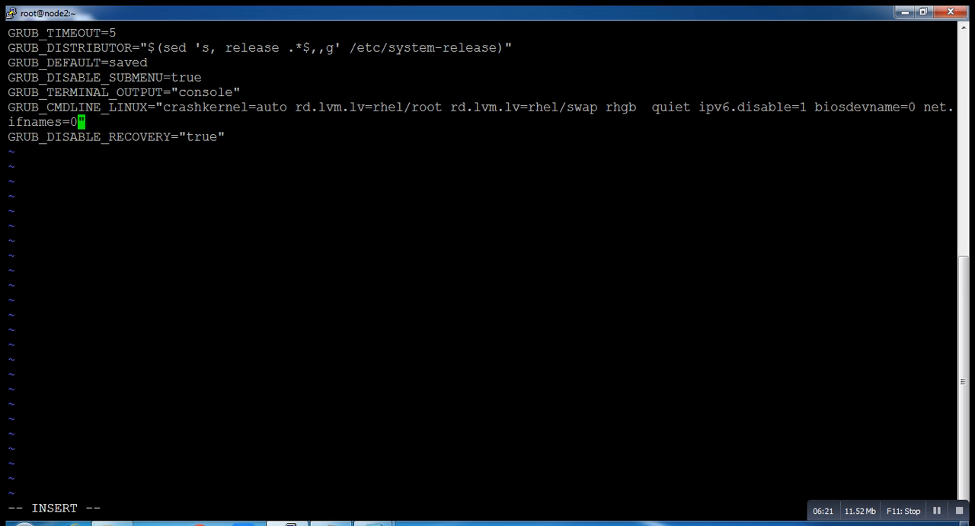
pyautogui.press('Escape')
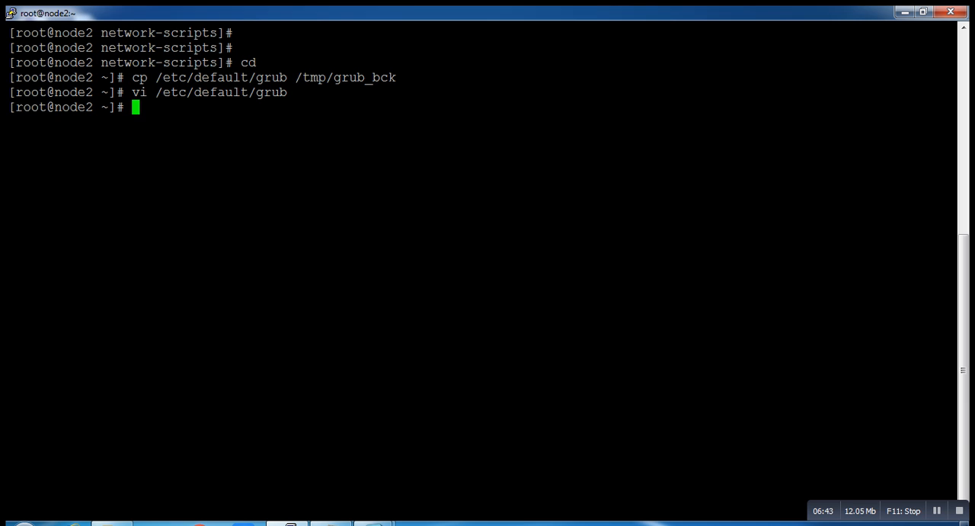
# Run grub2-mkconfig -o /boot/grub2/grub.cfg to rebuild the GRUB config
pyautogui.write('grub')
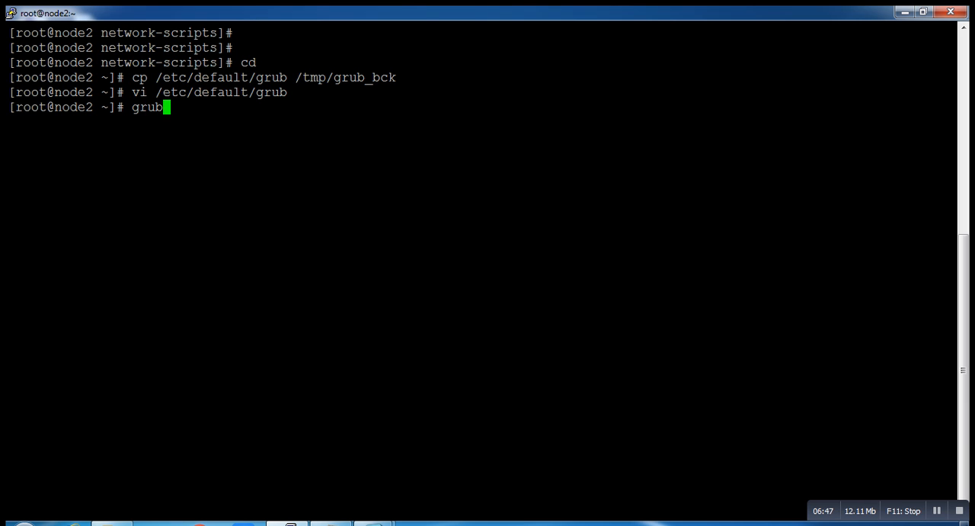
pyautogui.write('2-')
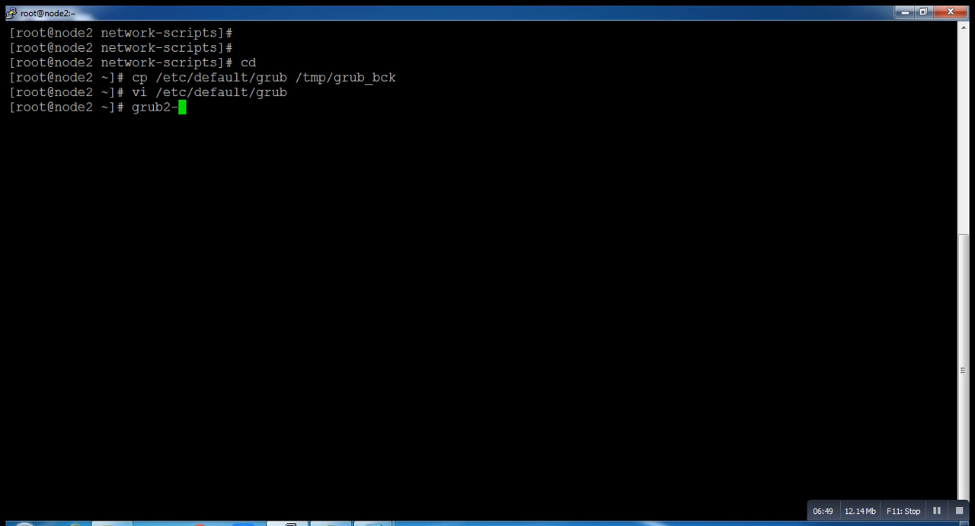
pyautogui.write('mkc')
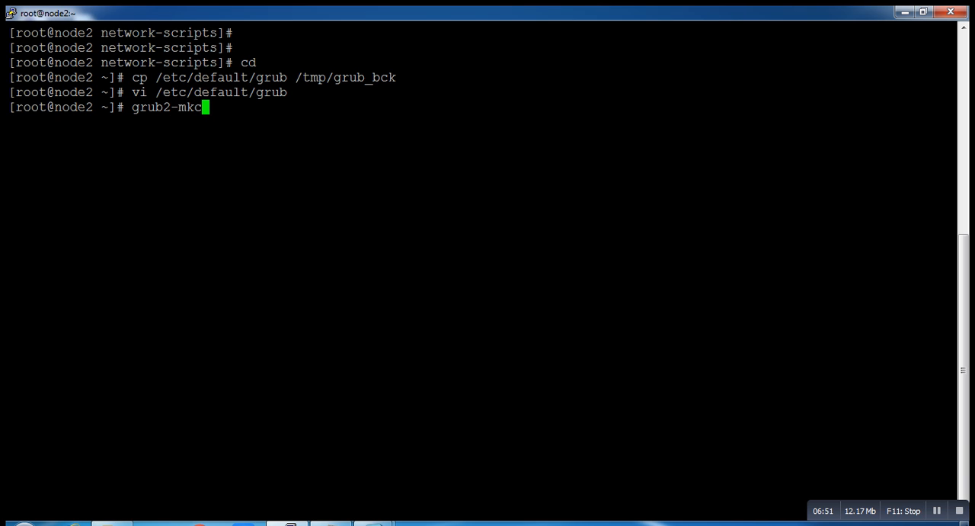
pyautogui.write('onfig =')
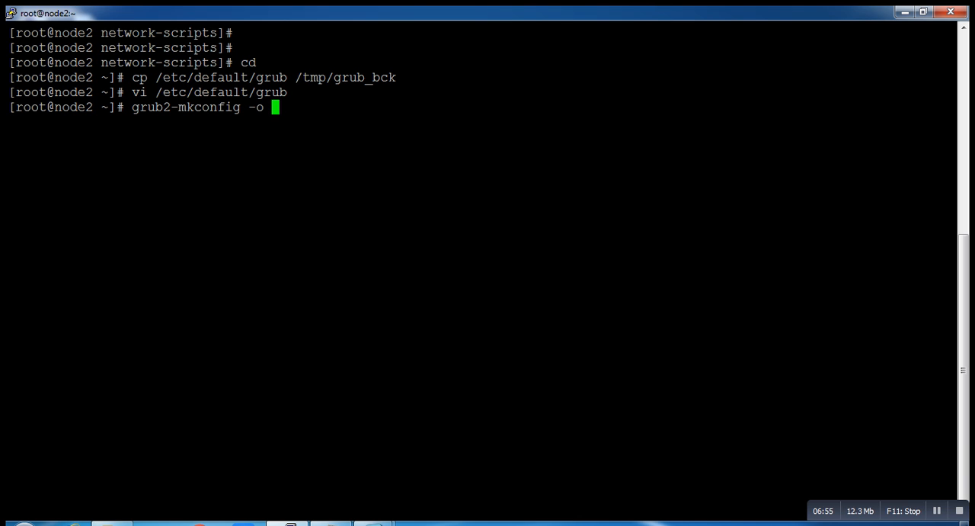
pyautogui.write('/bo')
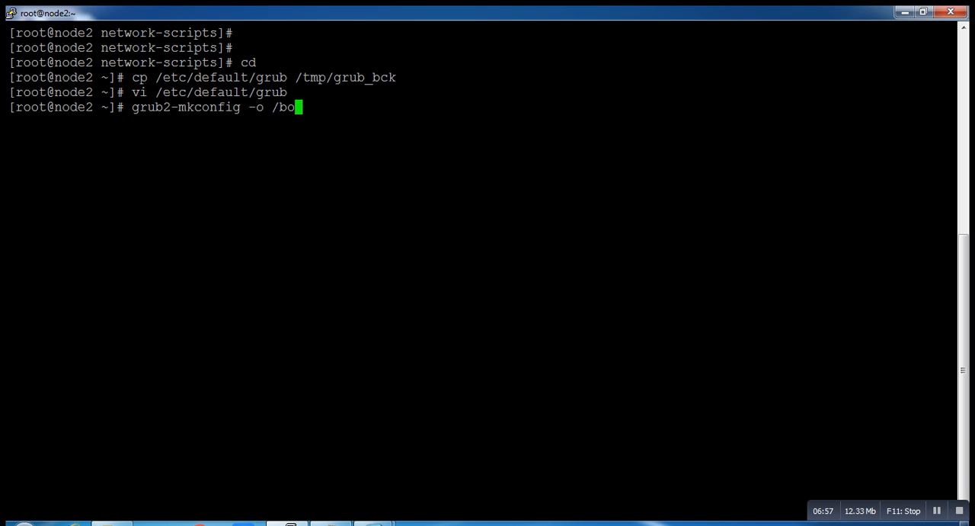
pyautogui.write('ot/grub2/')
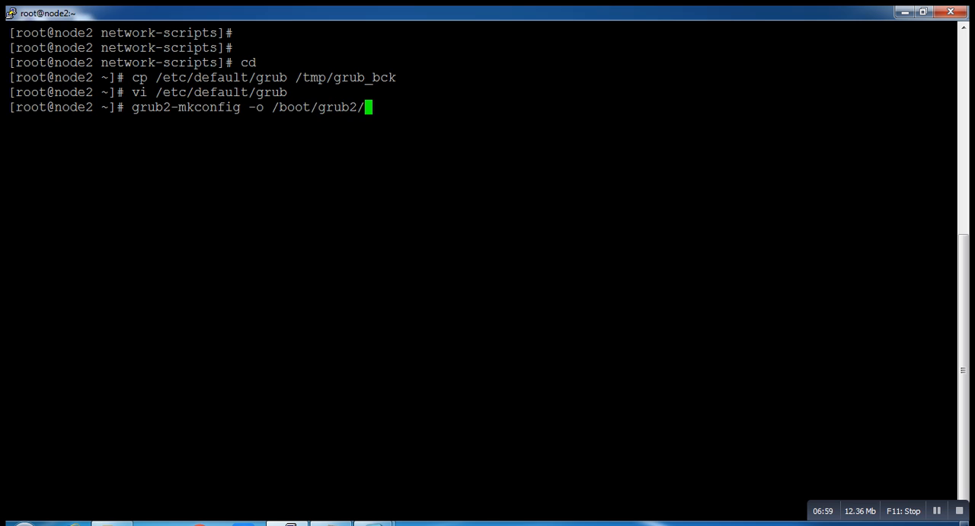
pyautogui.write('grub')
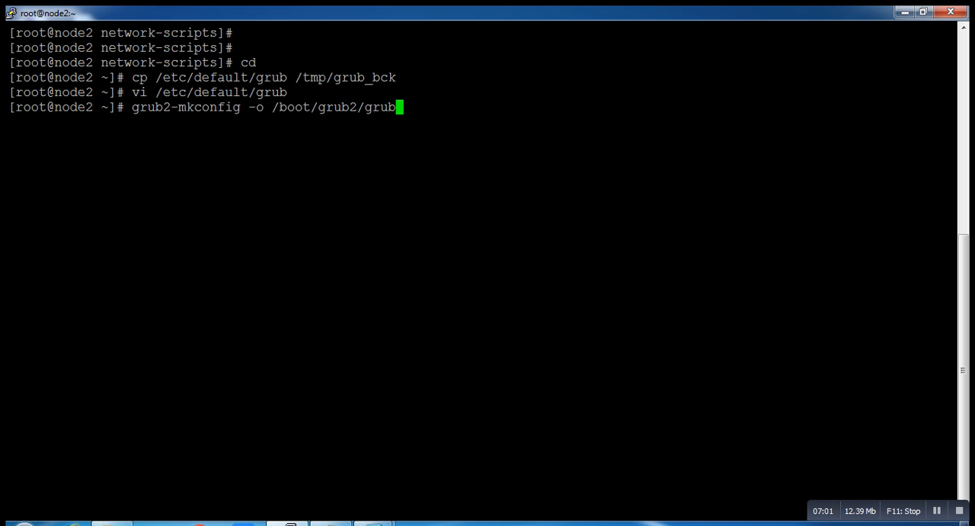
pyautogui.write('.')
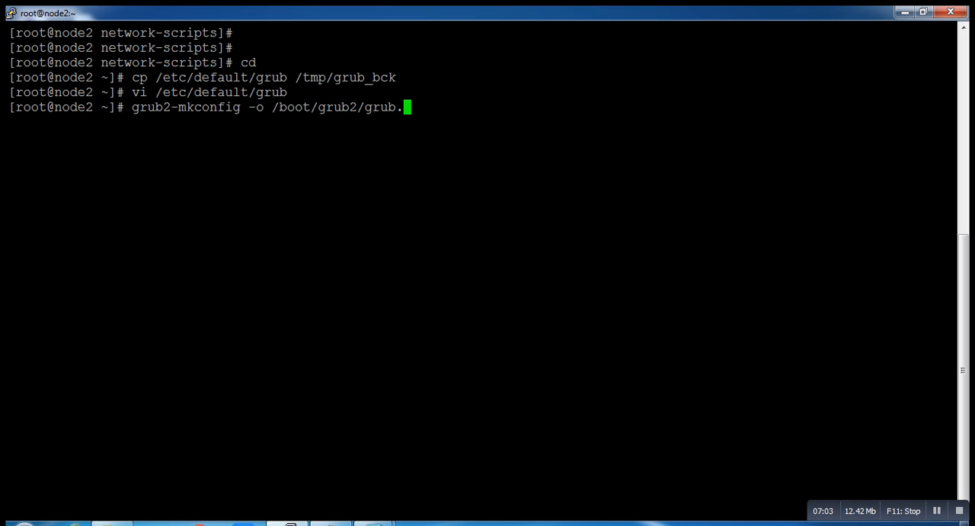
pyautogui.write('cfg')
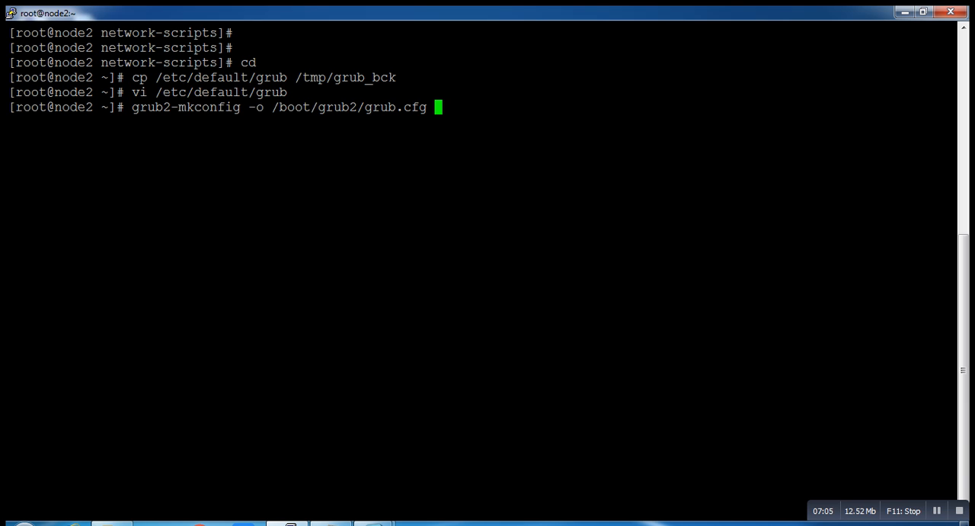
pyautogui.press('Return')
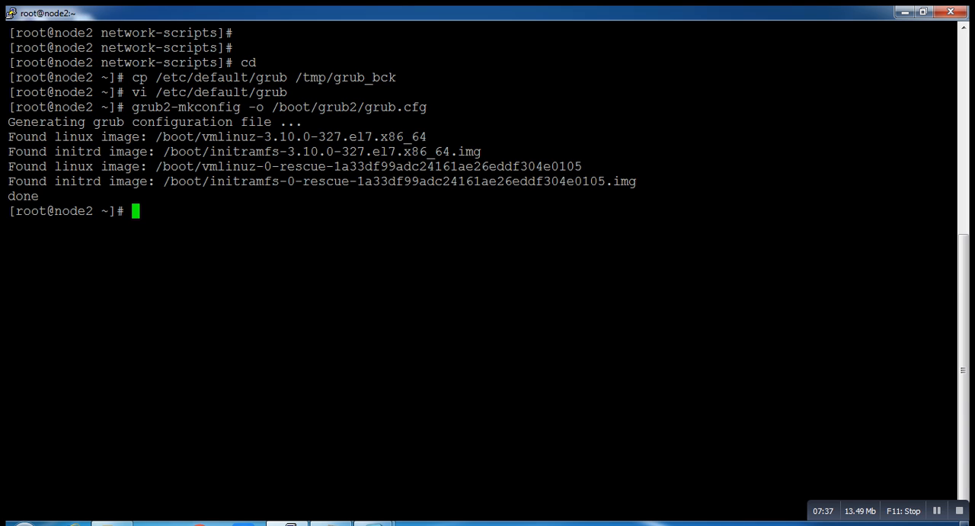
# Symlink /etc/udev/rules.d/80-net-name-slot.rules to /dev/null with ln -s
pyautogui.write('ln')
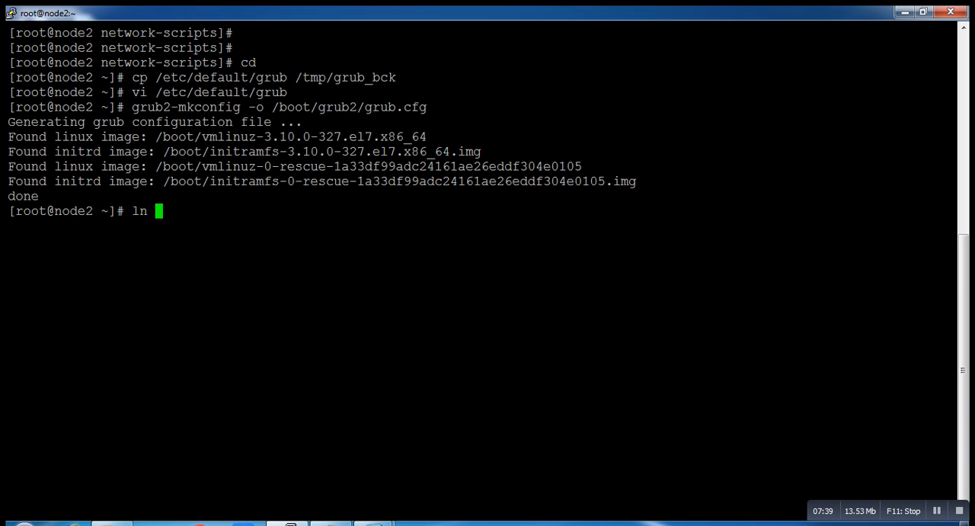
pyautogui.write('-s /')
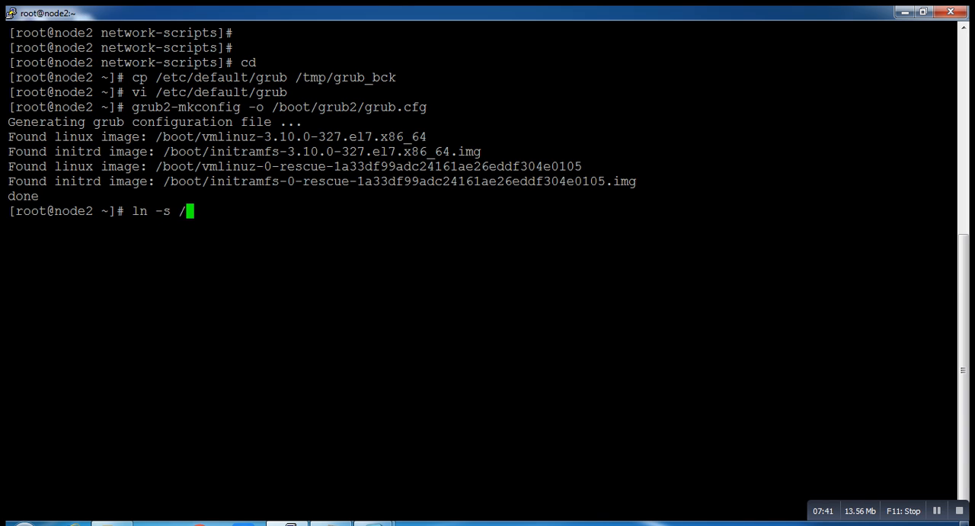
pyautogui.write('dev/null')
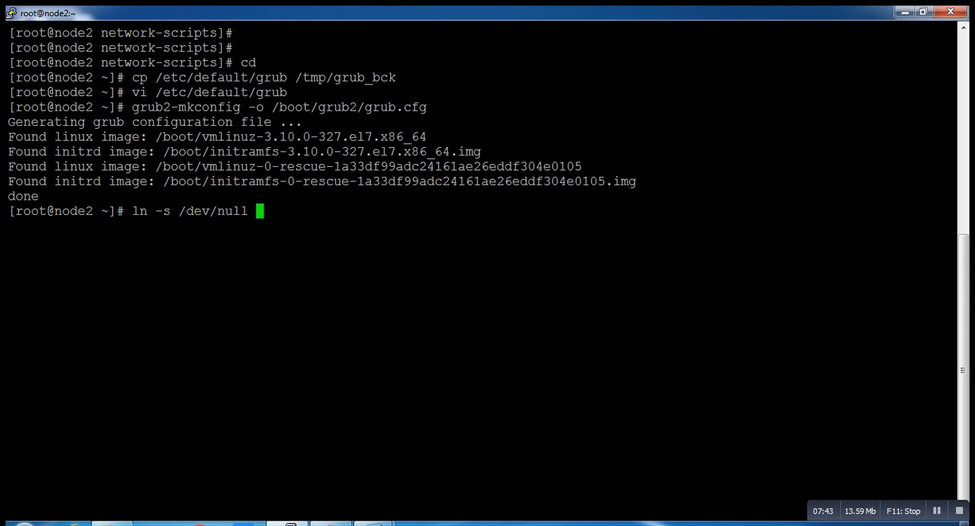
pyautogui.write('/etc/')
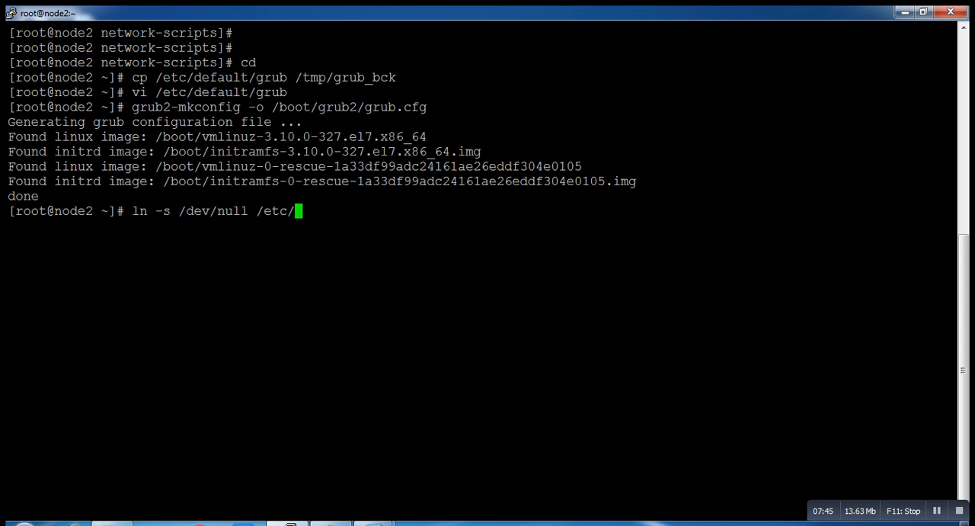
pyautogui.write('udev/')
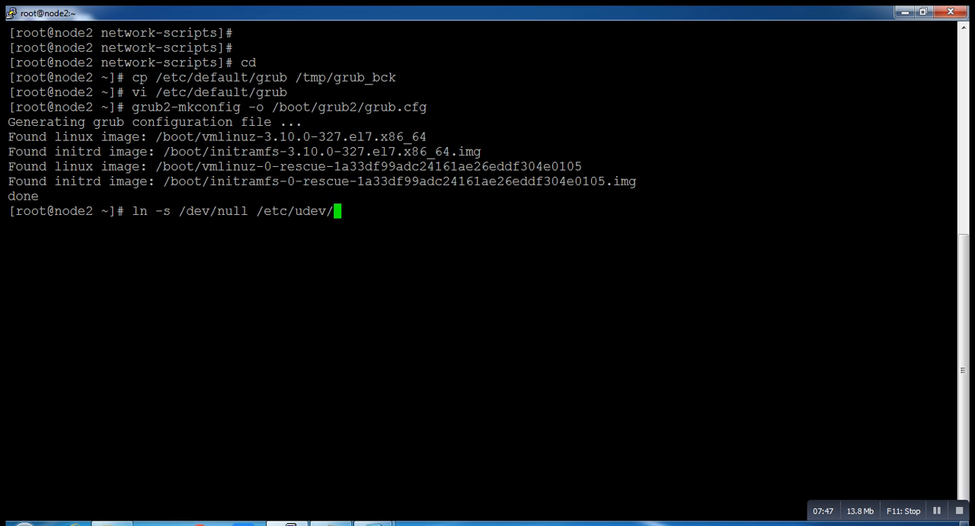
pyautogui.write('rules.d/')
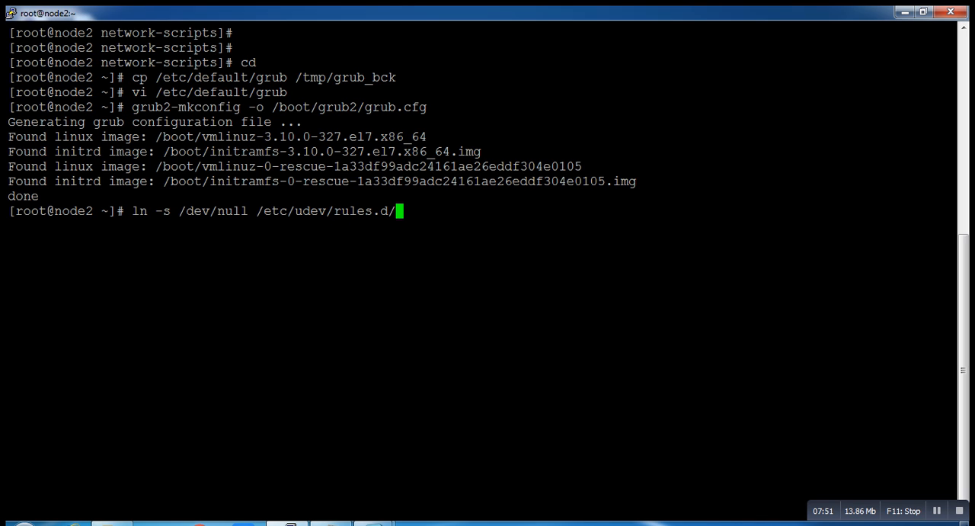
pyautogui.write('80')
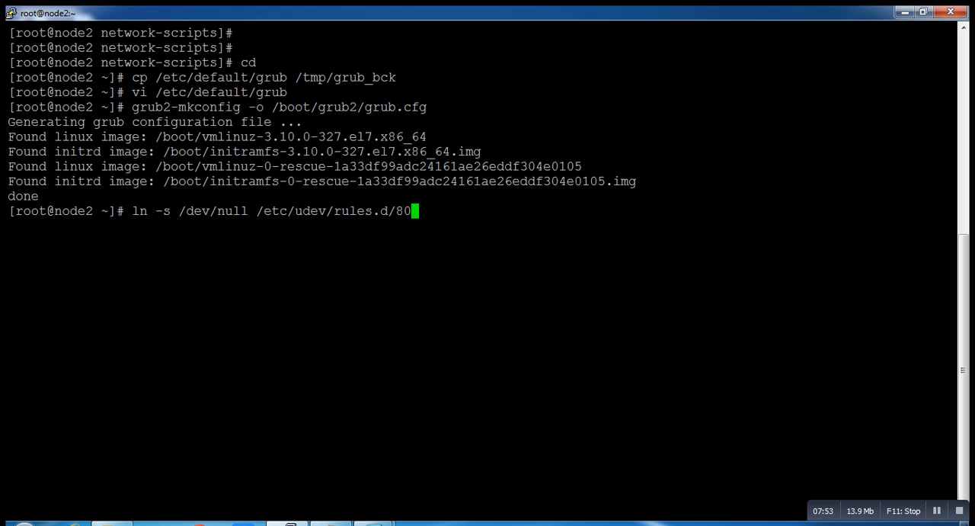
pyautogui.write('-net')
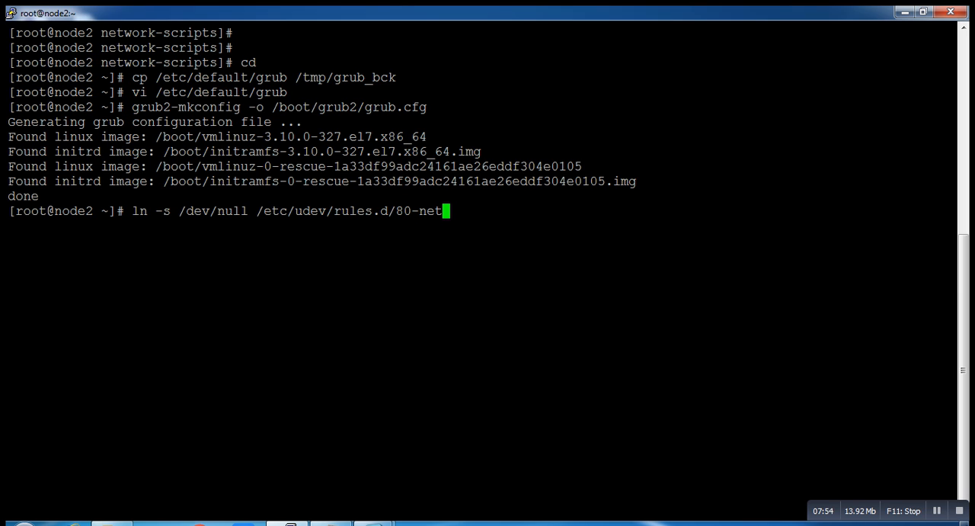
pyautogui.write('-nam')
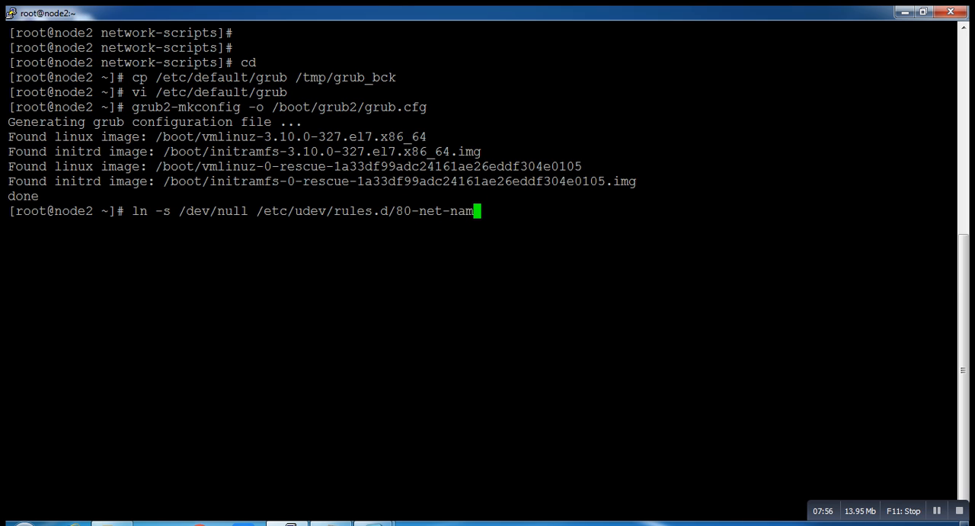
pyautogui.write('e')
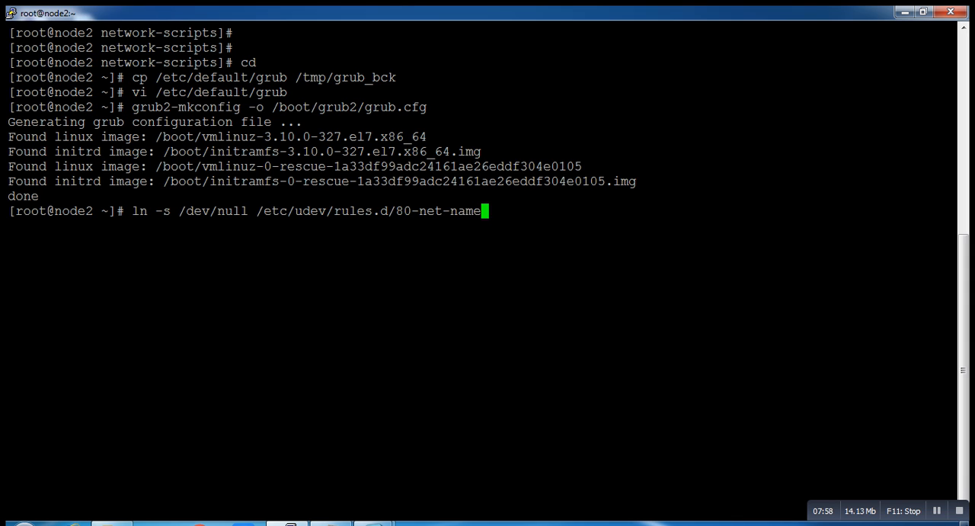
pyautogui.write('s')
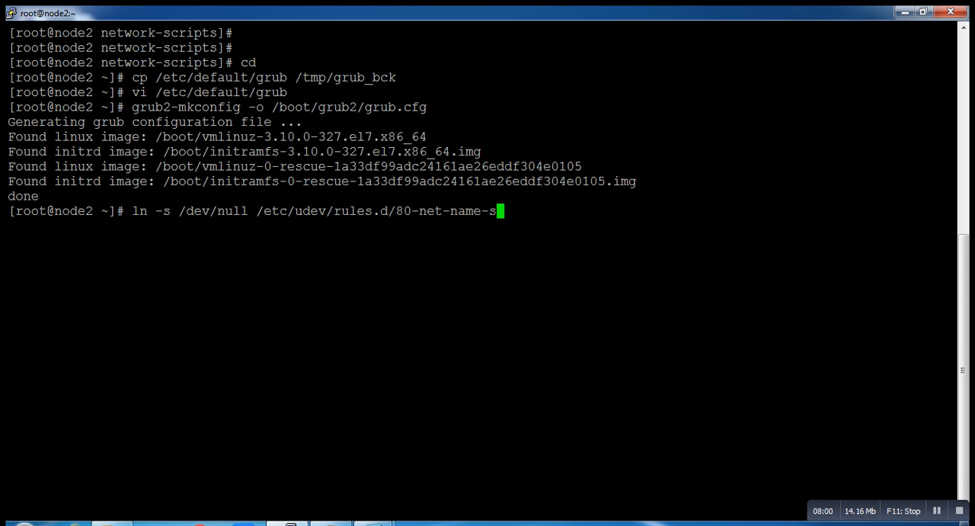
pyautogui.write('lot')
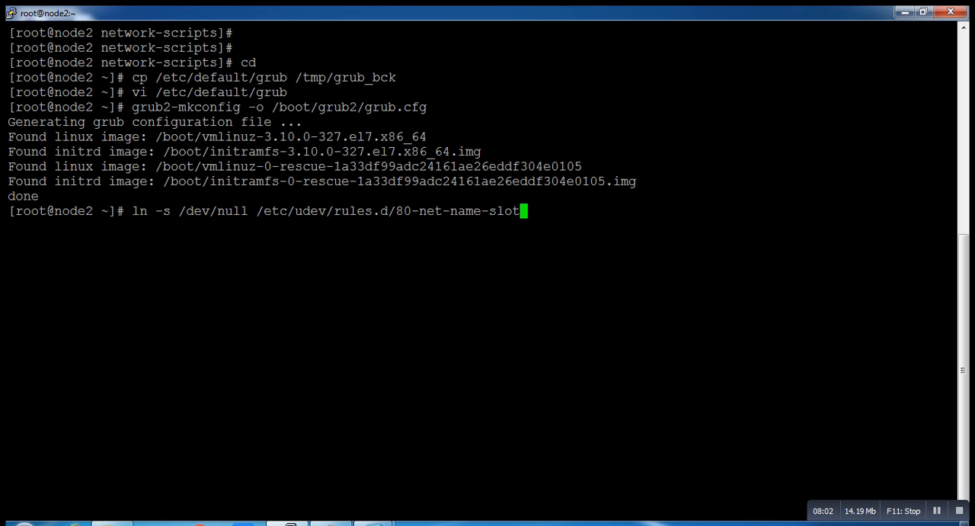
pyautogui.write('.rule')
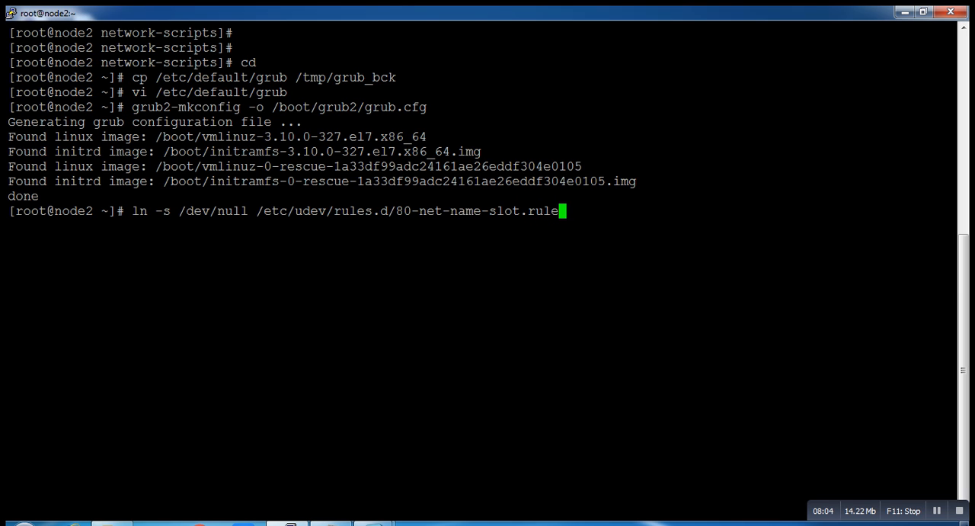
pyautogui.write('s')
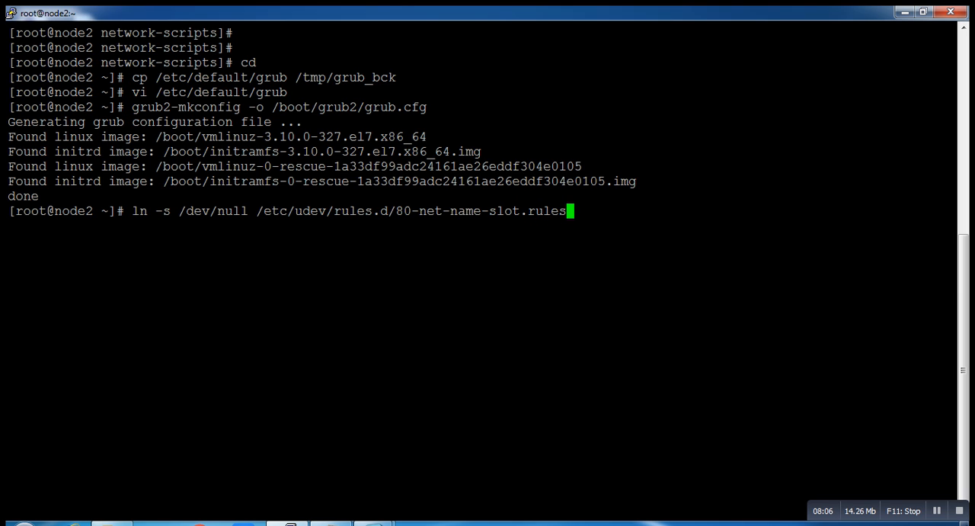
pyautogui.press('Return')
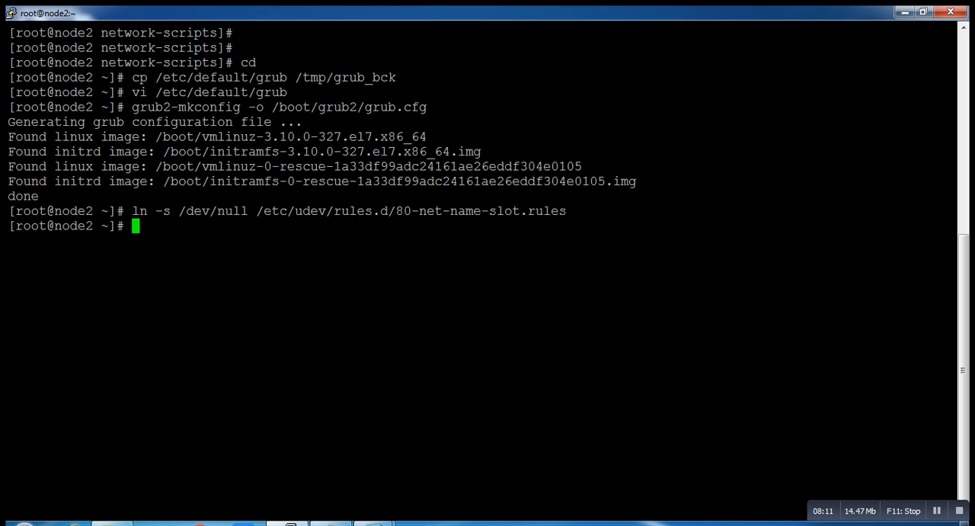
# Change directory to /etc/sysconfig/network-scripts using path completion
pyautogui.write('cd')
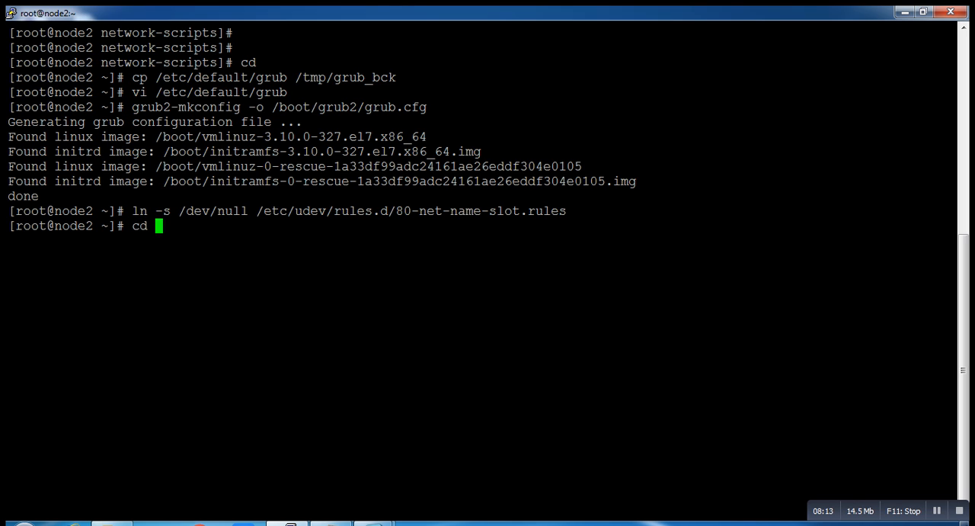
pyautogui.write('/etc/sysconfig/ne')
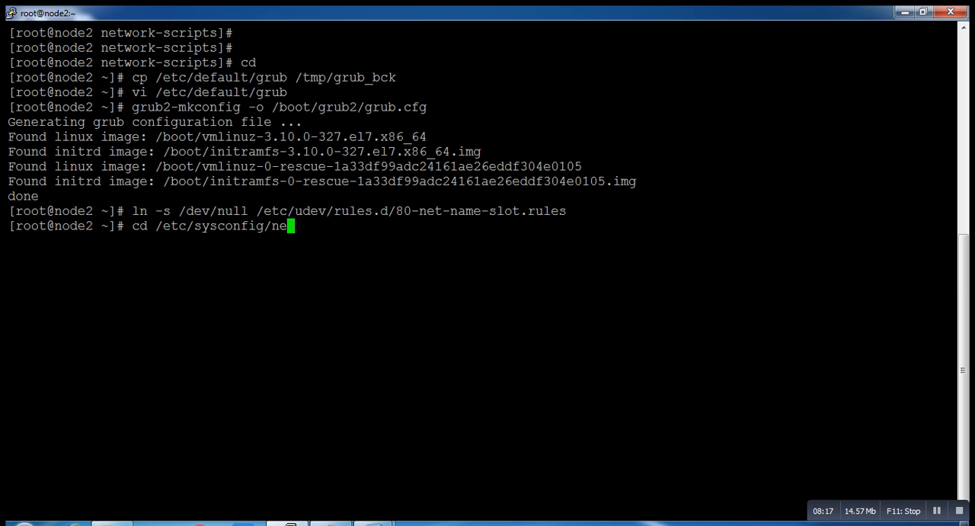
pyautogui.press('Return')
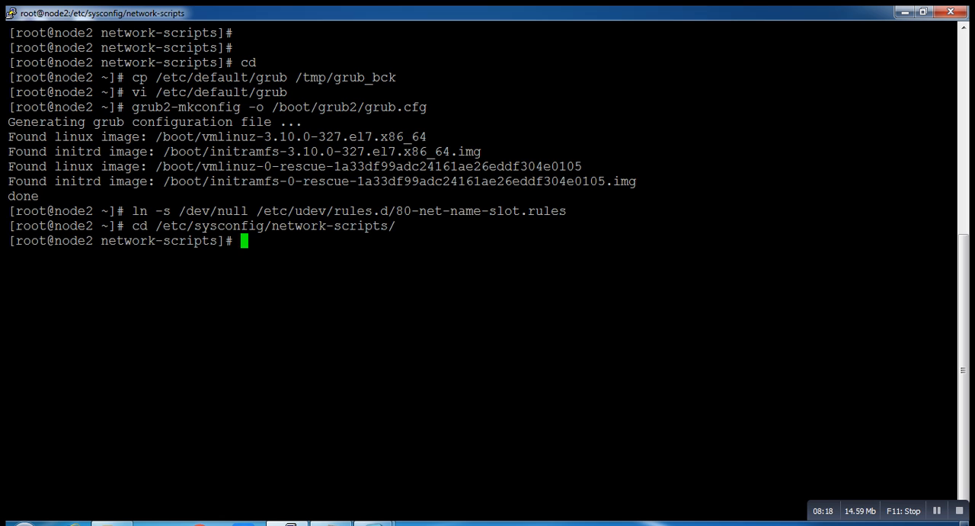
pyautogui.write('pw')
pyautogui.write('vi ifc')
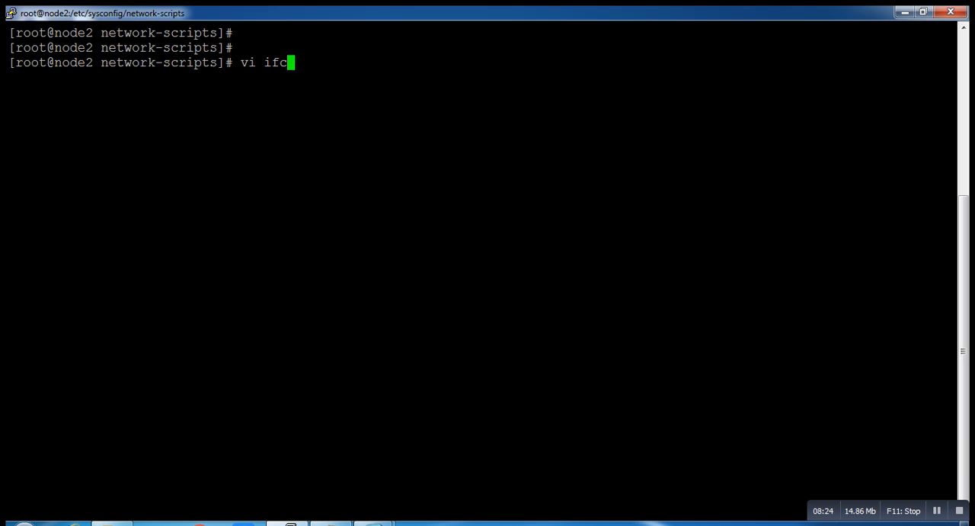
# Copy ifcfg-eno16777736 to /tmp/ifcfg_eno16777736_bck as a backup
pyautogui.press('BackSpace')
pyautogui.write('cp')
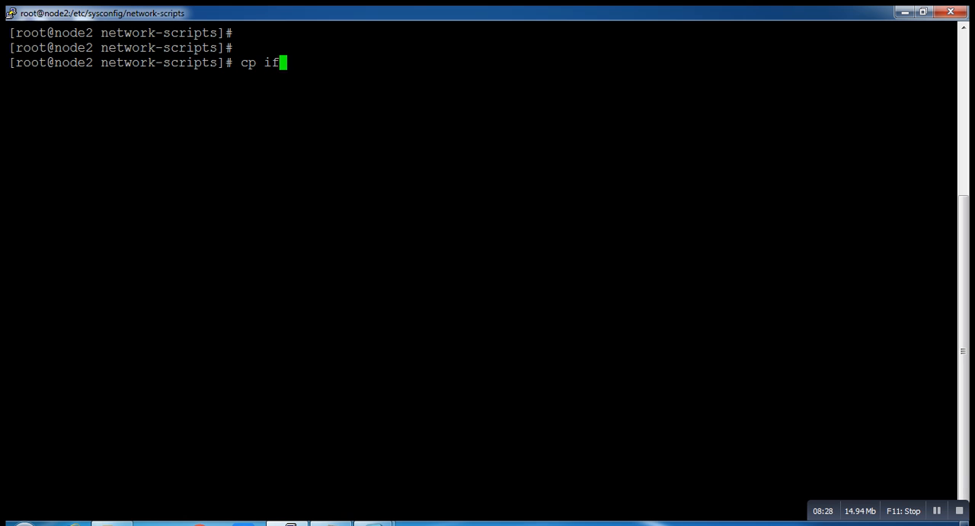
pyautogui.write('cfg-eno16777736')
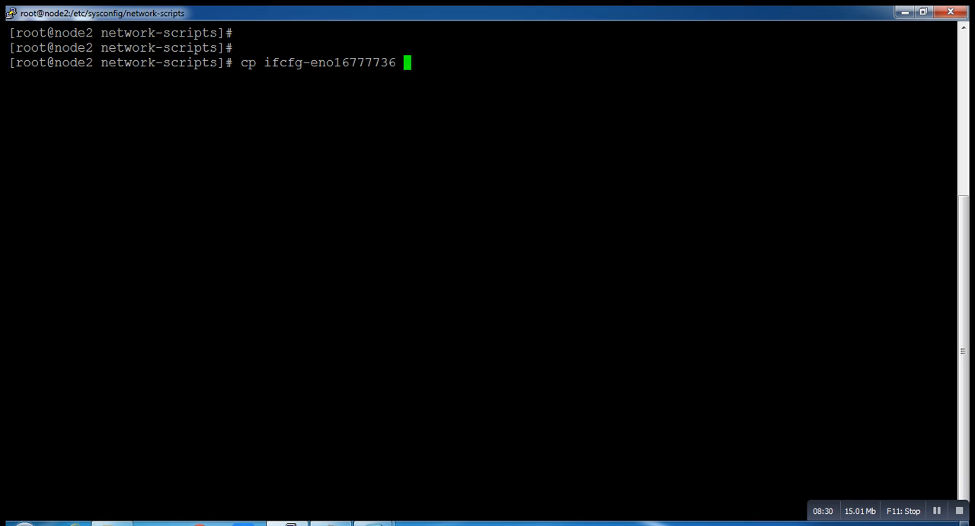
pyautogui.write('/tmp/')
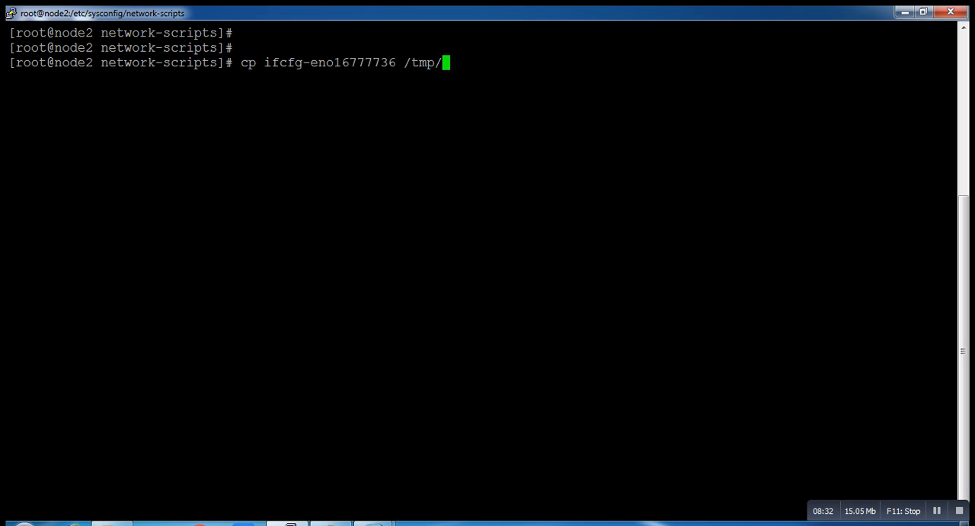
pyautogui.write('ifc')
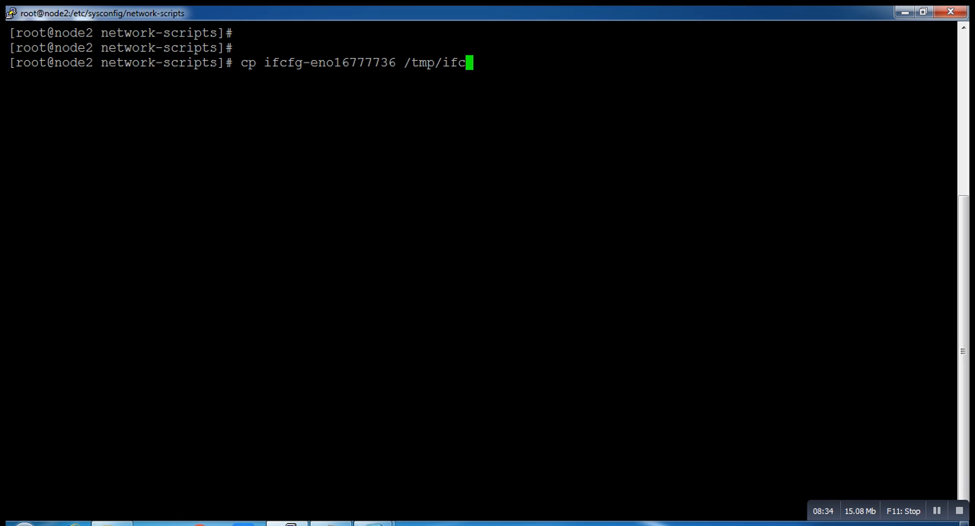
pyautogui.write('fg')
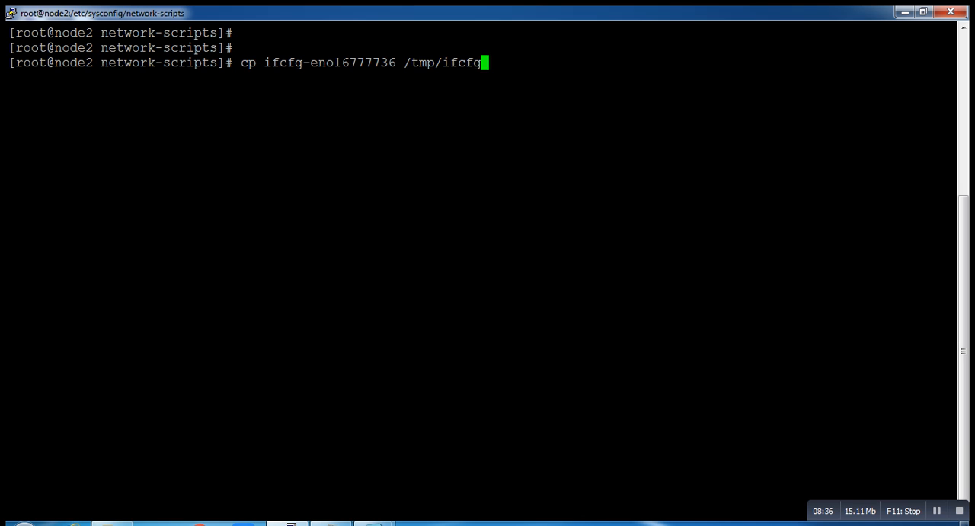
pyautogui.write('_en')
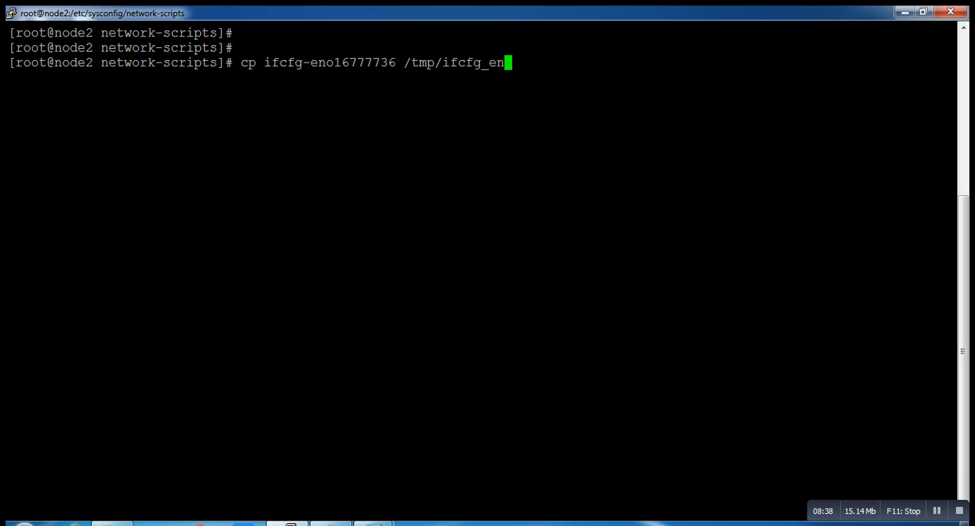
pyautogui.write('o16')
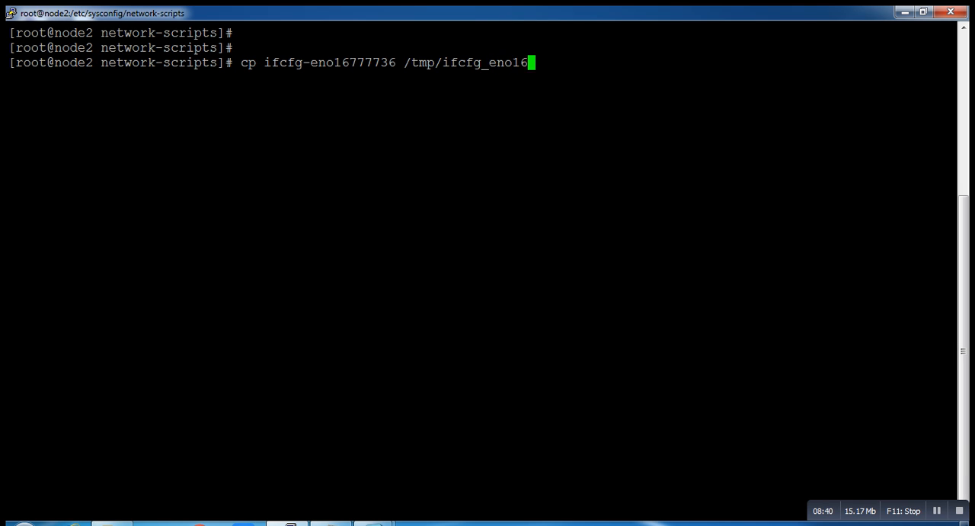
pyautogui.write('7777')
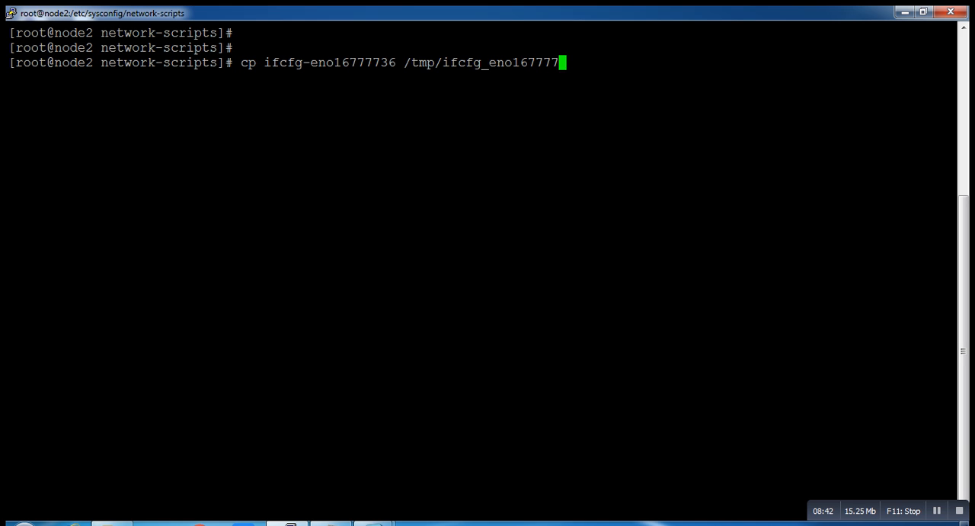
pyautogui.write('36')
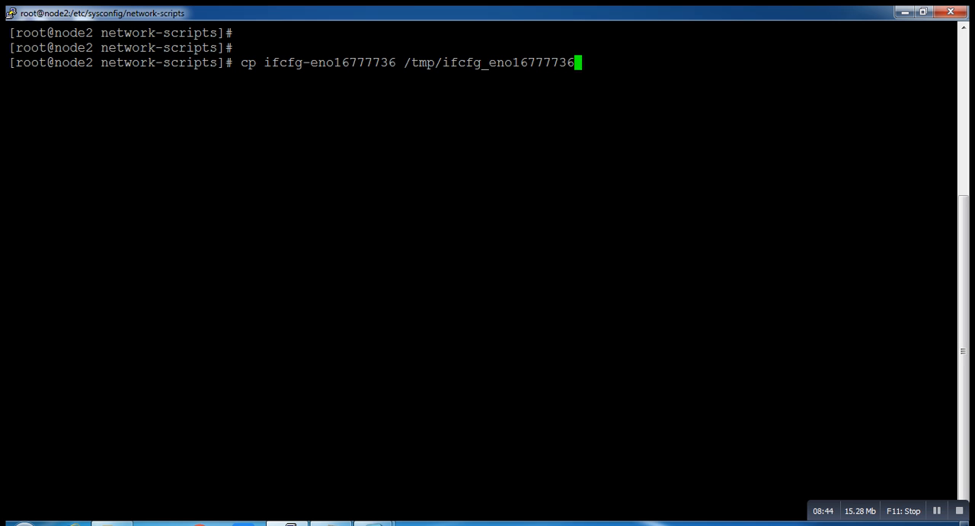
pyautogui.write('_bck')
pyautogui.write('vi if')
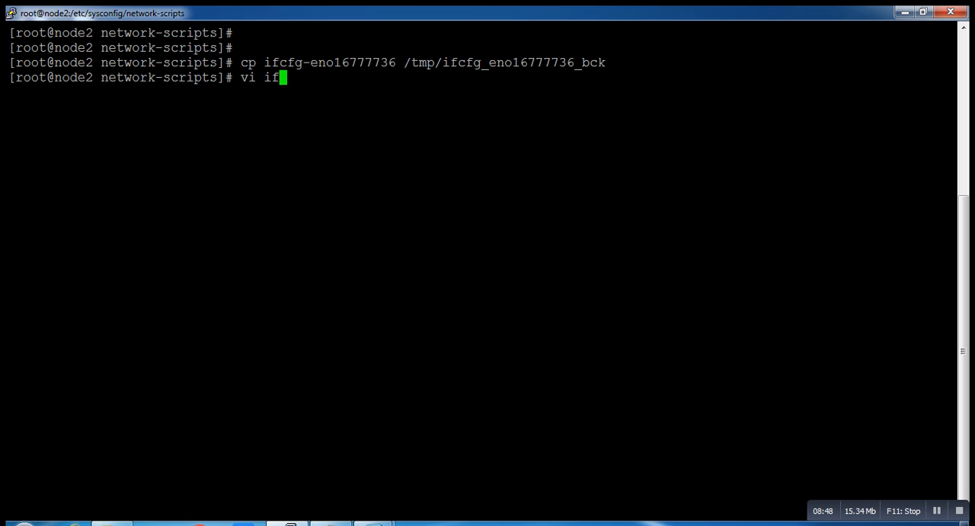
# Open ifcfg-eno16777736 in vi and change the NAME value to eth0
pyautogui.write('cfg-eno16777736')
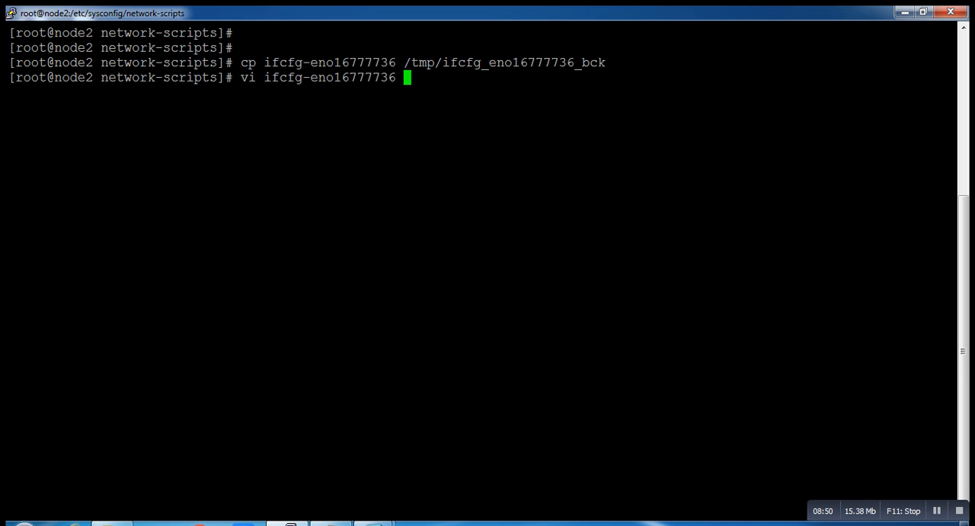
pyautogui.press('Return')
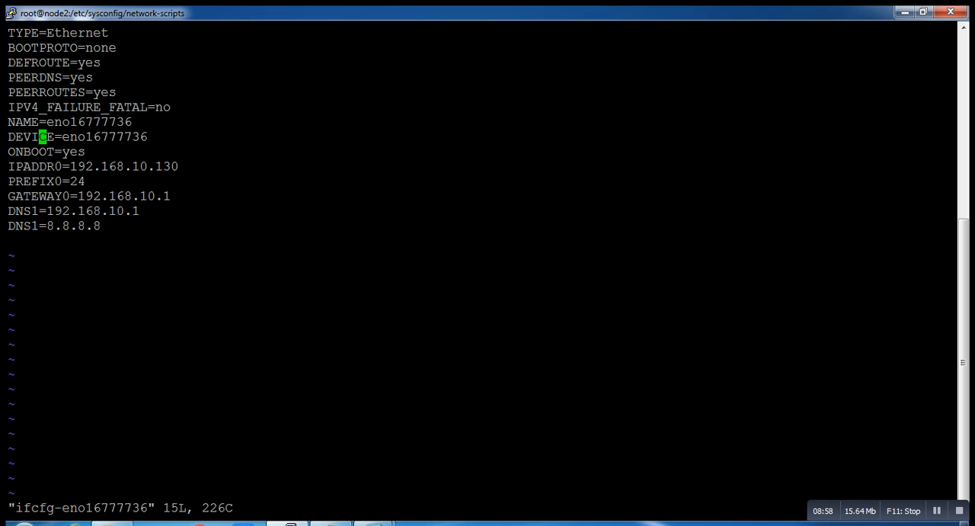
pyautogui.press('Up')
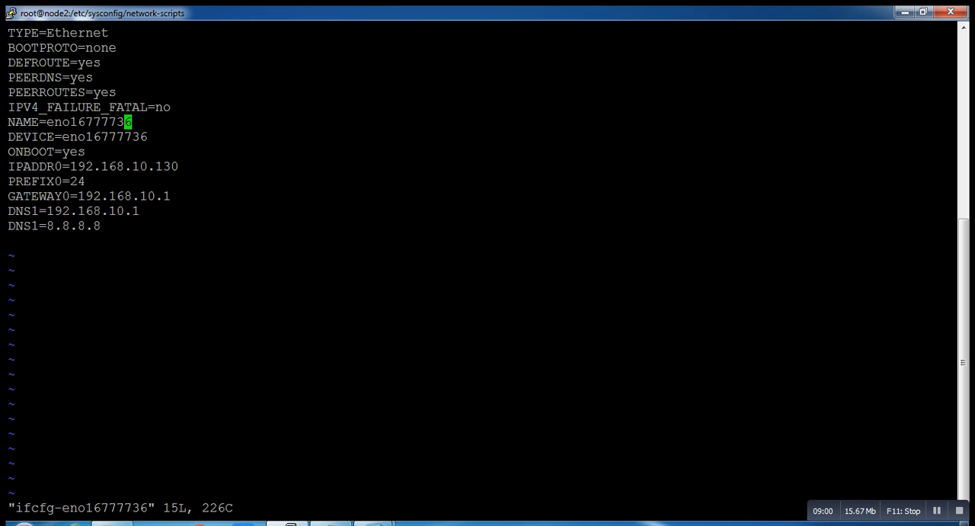
pyautogui.press('i')
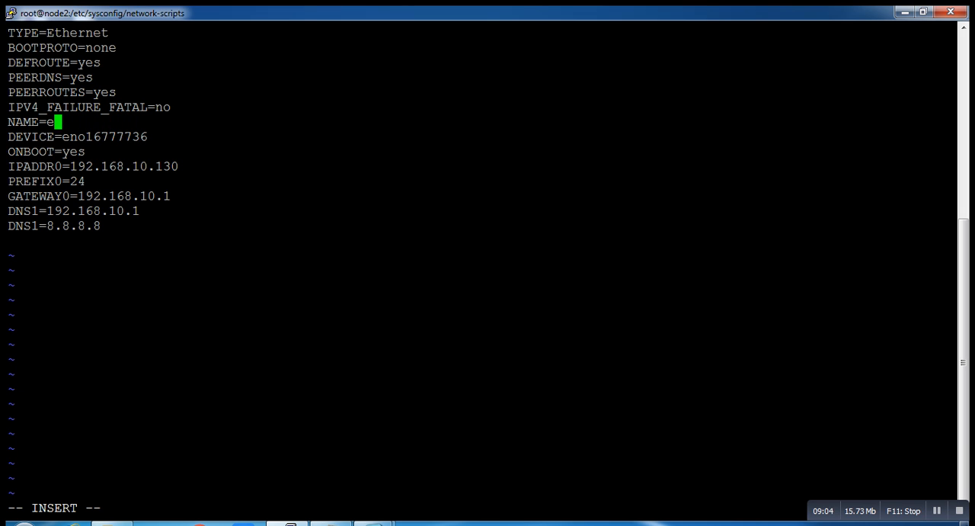
pyautogui.write('th0')
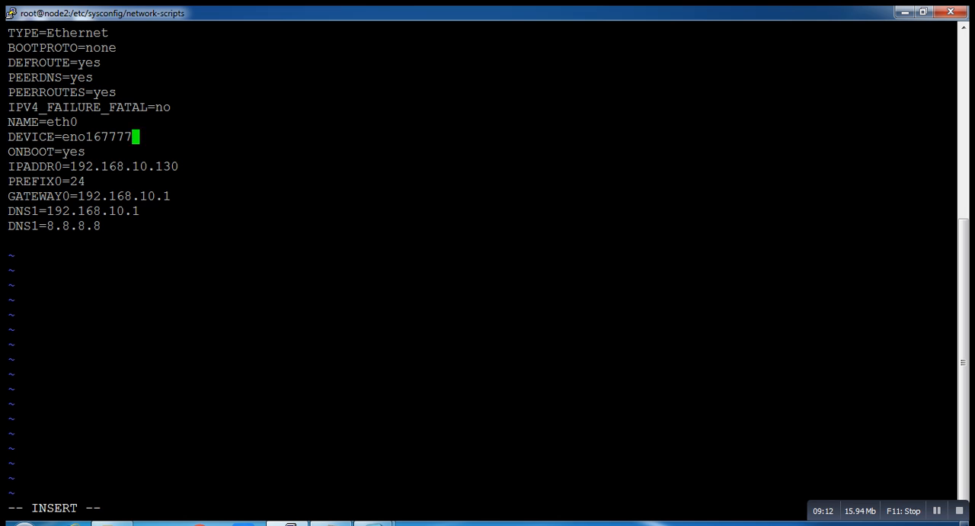
# Change the DEVICE value to eth0 and save the file with :wq!
pyautogui.press('BackSpace')
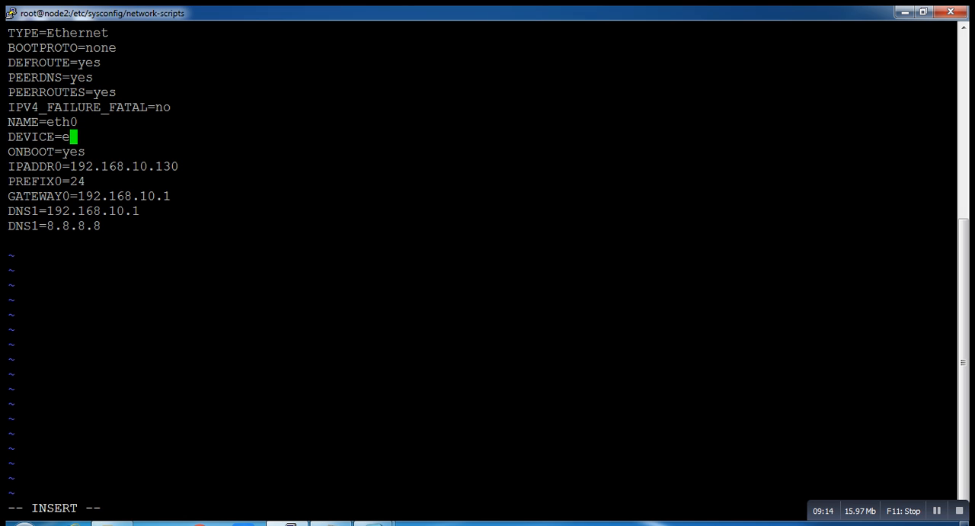
pyautogui.write('th0')
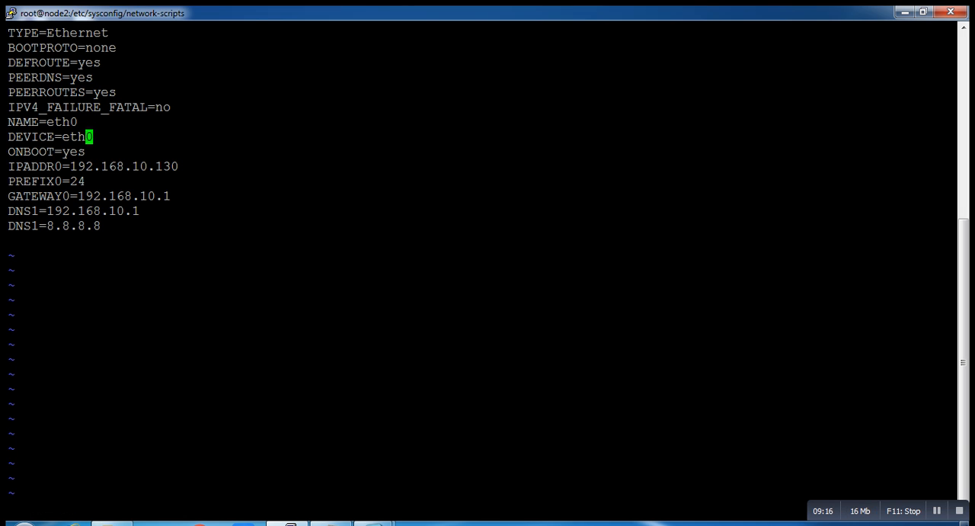
pyautogui.write(':wq!')
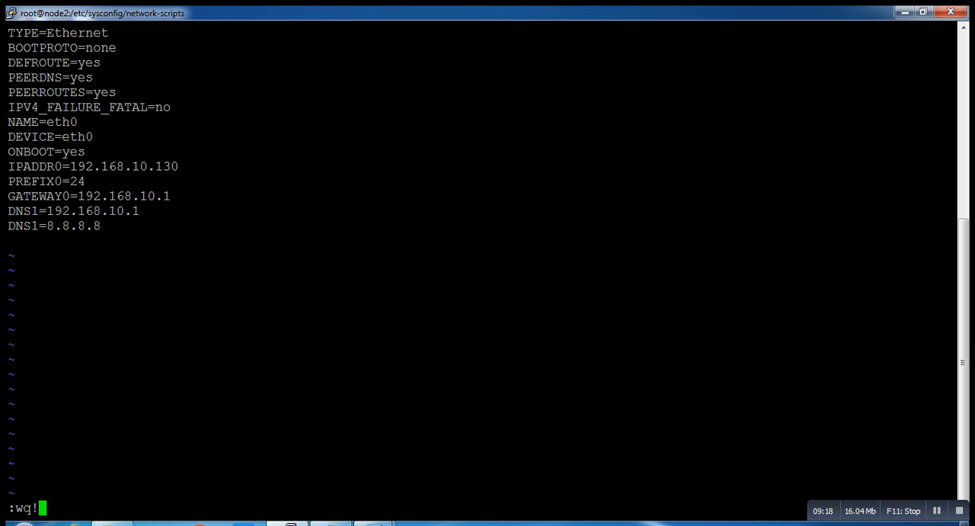
pyautogui.press('Return')
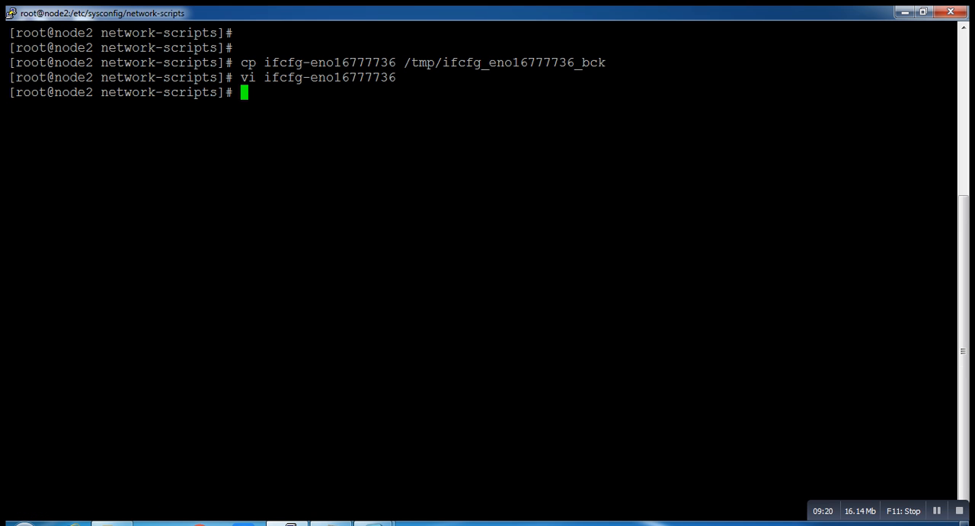
# Cat ifcfg-eno16777736 to confirm NAME and DEVICE both read eth0
pyautogui.write('cat')
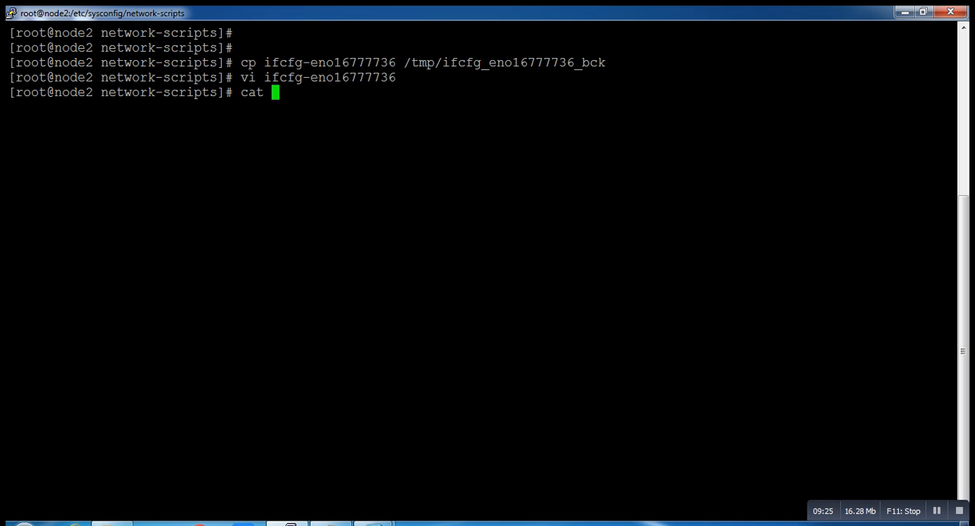
pyautogui.write('if')
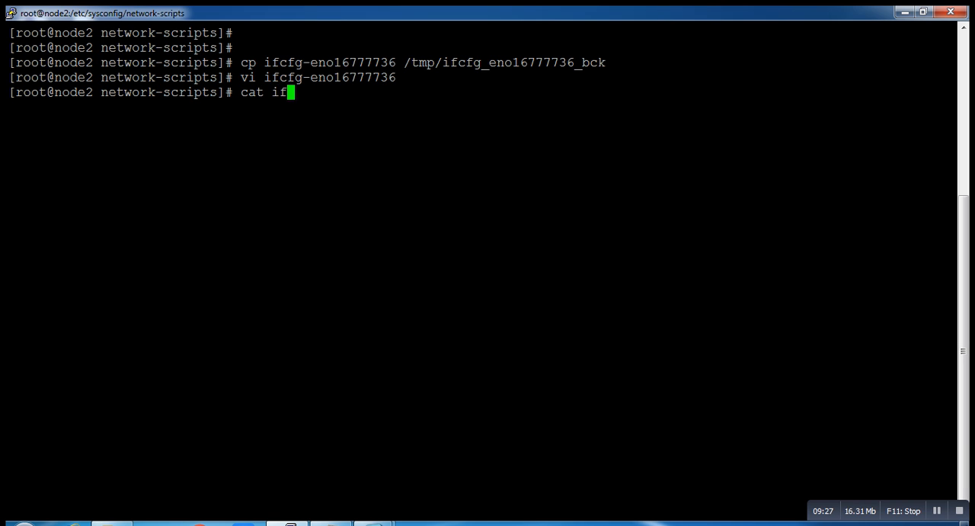
pyautogui.press('Return')
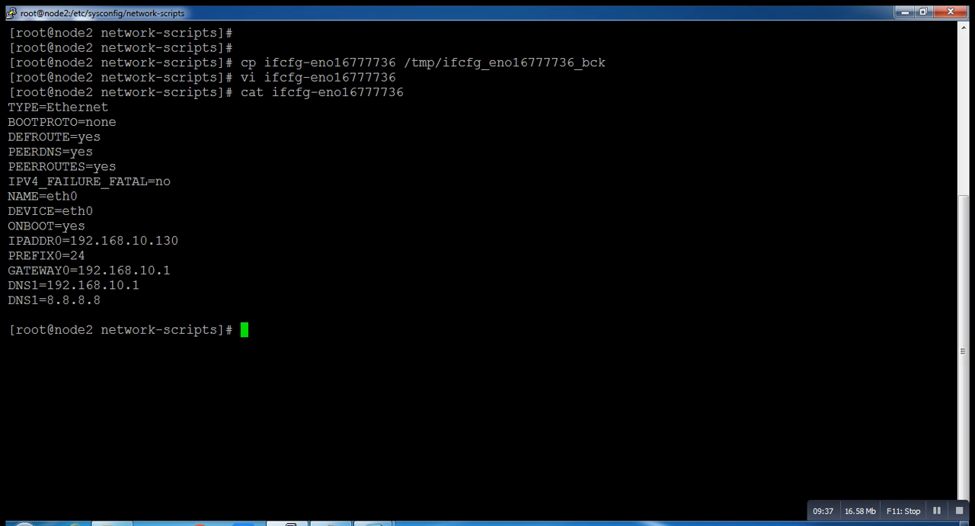
# Begin a new command on the ifcfg-eno16777736 file, completing its name
pyautogui.write('cp ifc')
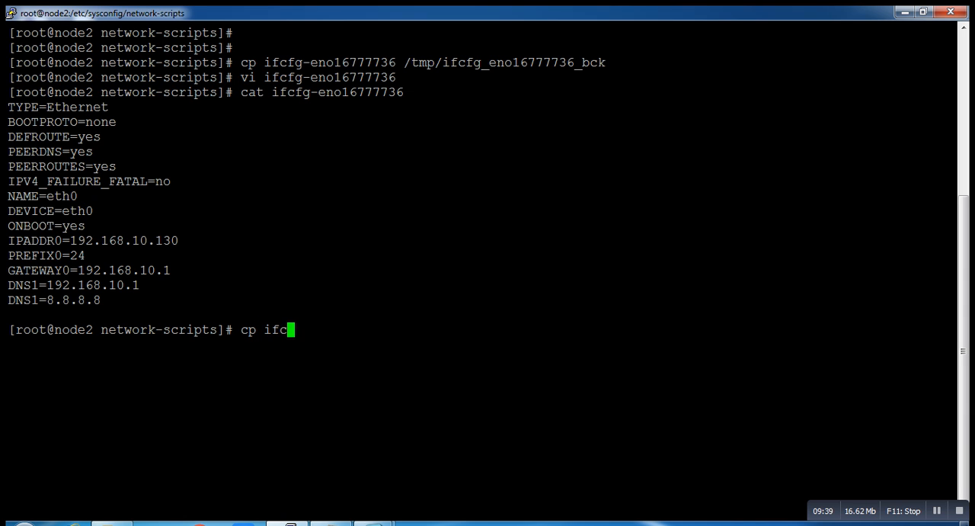
pyautogui.write('fg-eno1677')
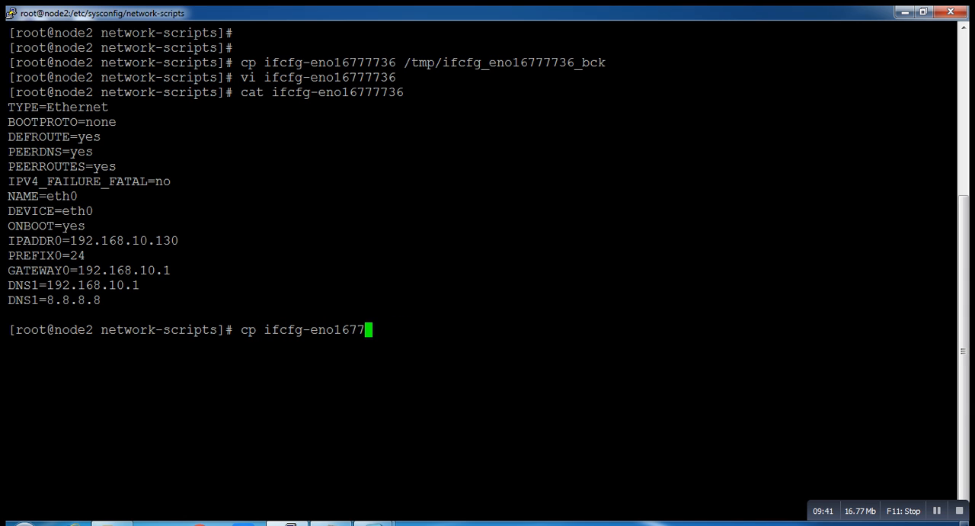
pyautogui.press('BackSpace')
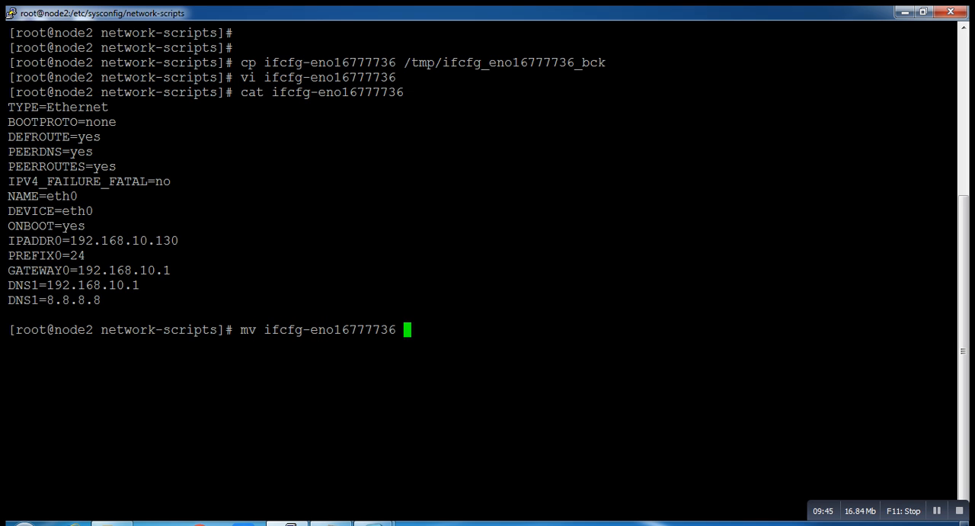
# Rename the file to ifcfg-eth0, cat it to check, then clear the screen
pyautogui.write('ifcfg-e')
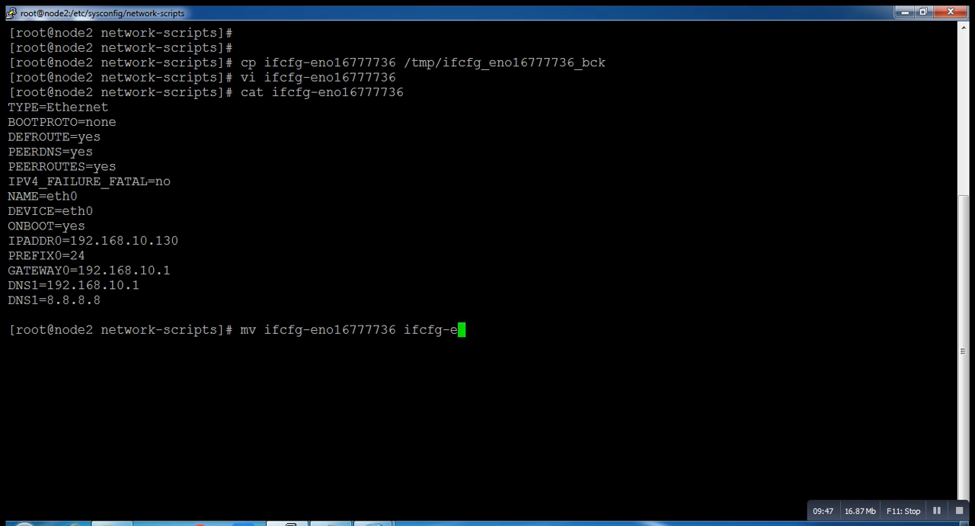
pyautogui.press('Return')
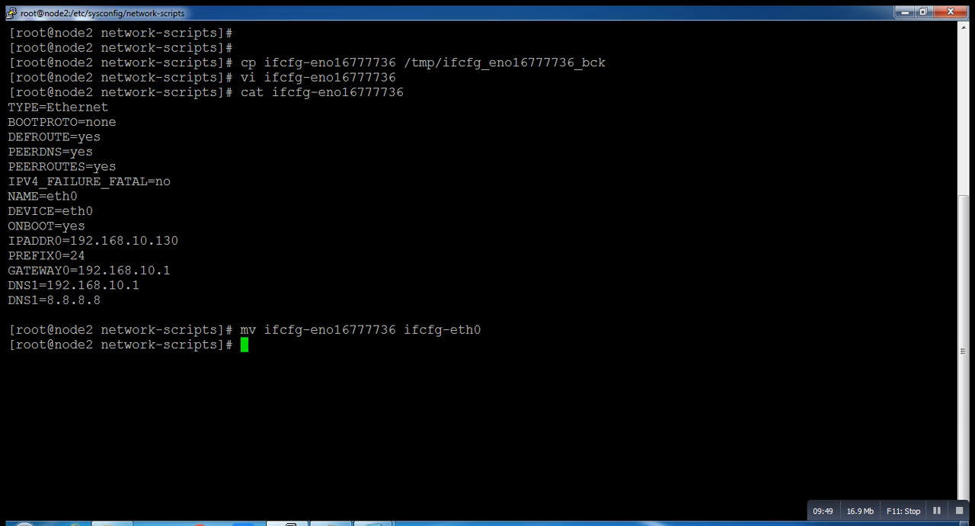
pyautogui.write('c')
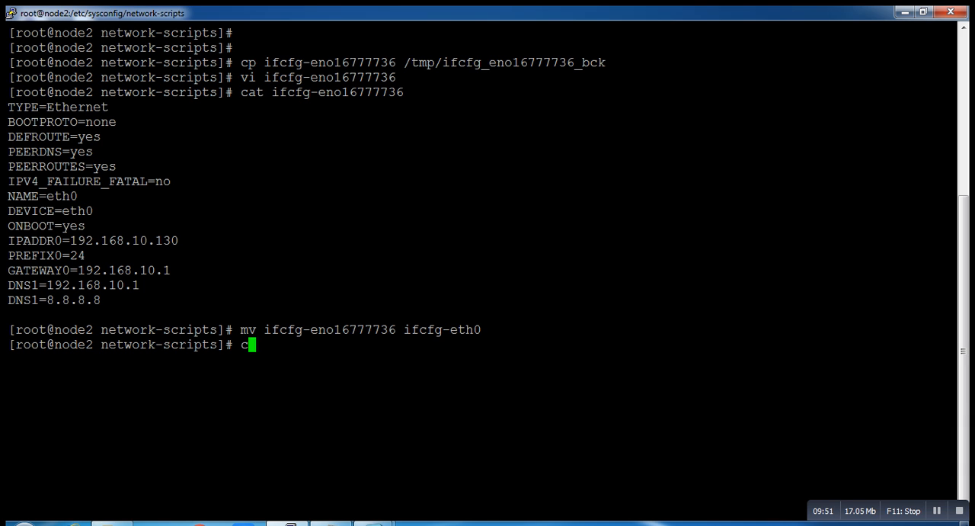
pyautogui.write('at ifcfg-eth0')
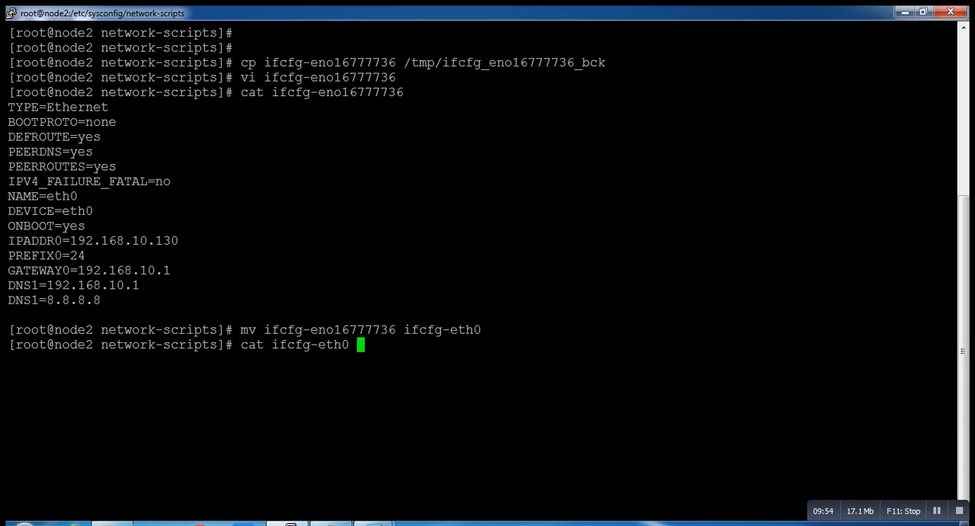
pyautogui.press('Return')
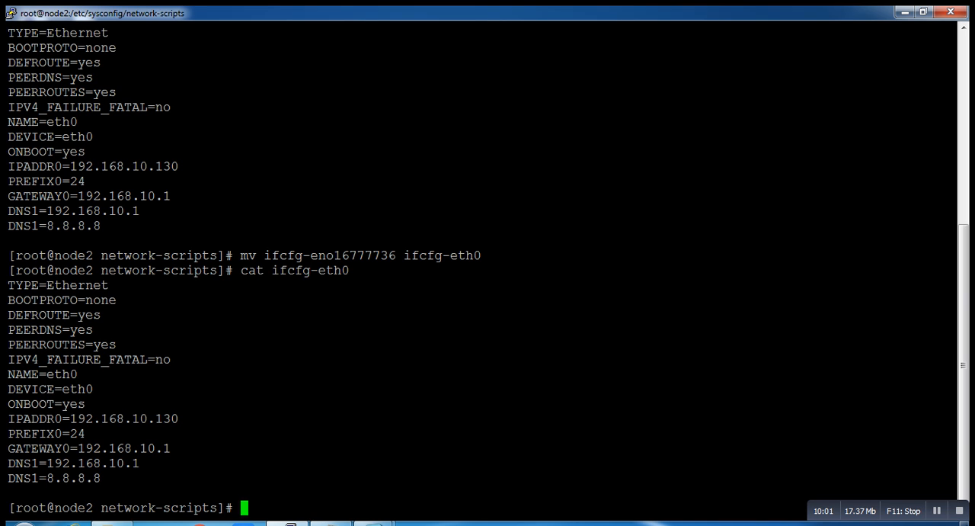
pyautogui.write('cle')
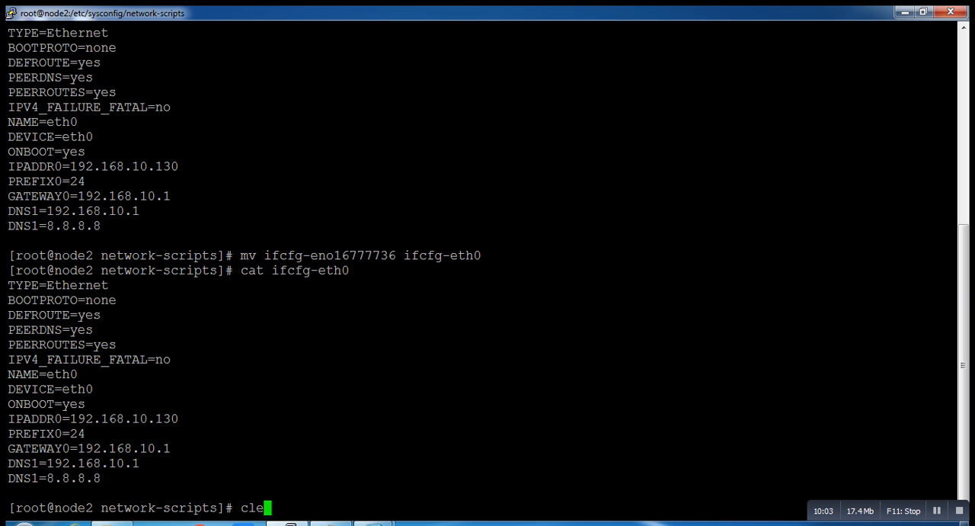
pyautogui.press('Return')
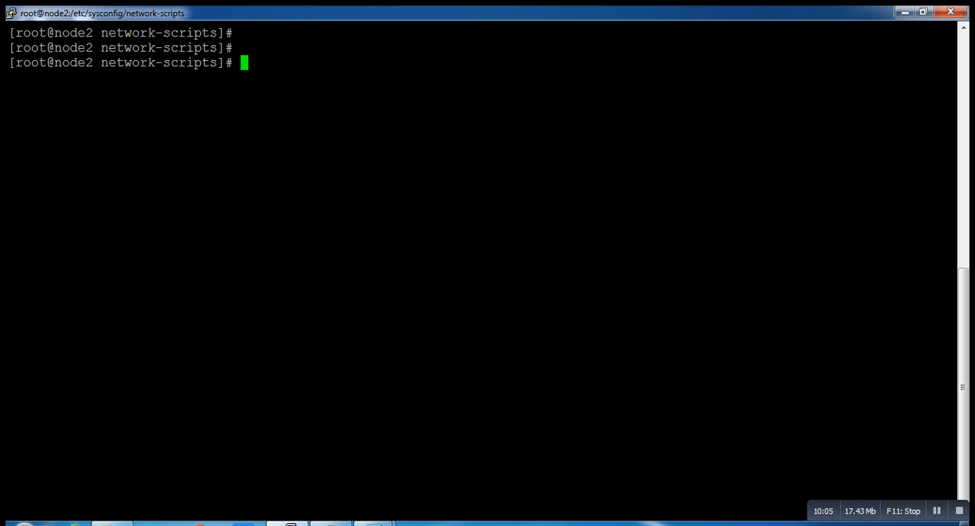
# Run reboot on the server, dropping the PuTTY connection
pyautogui.write('reboo')
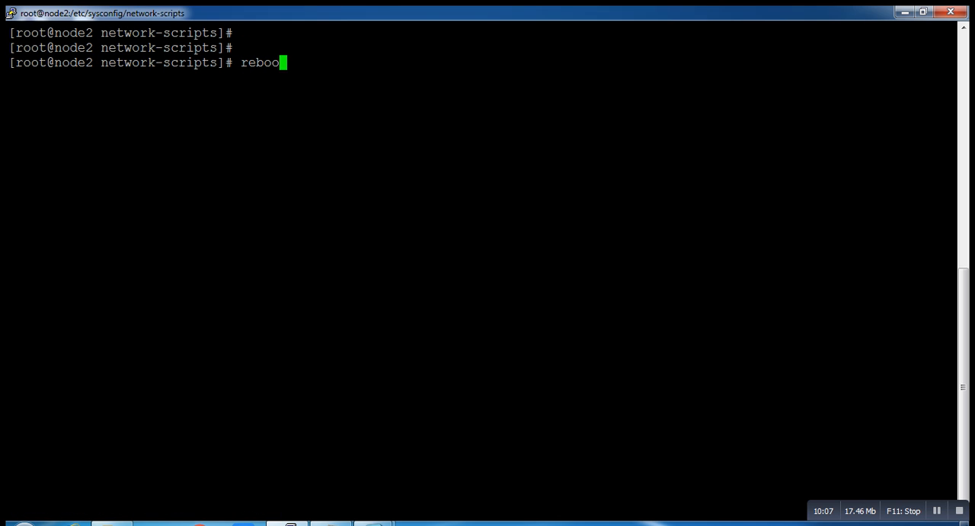
pyautogui.write('t')
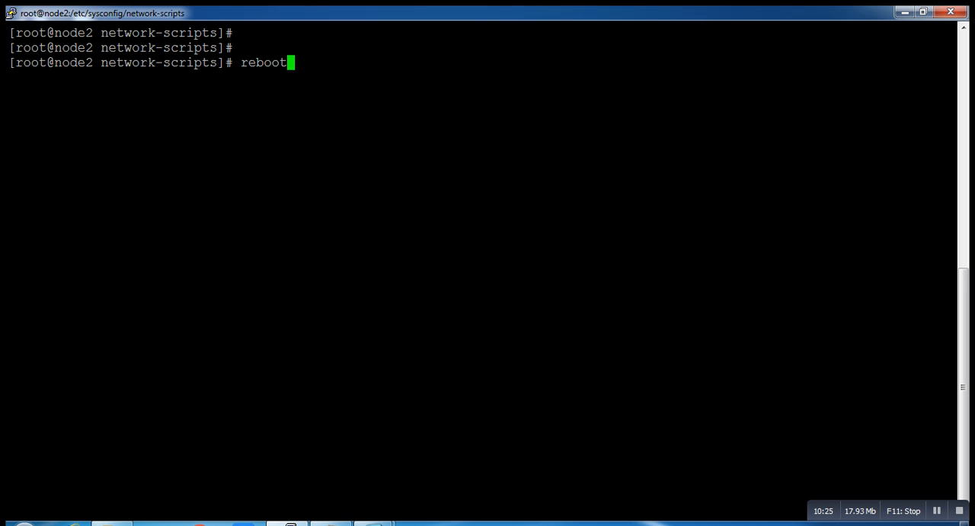
pyautogui.press('Return')
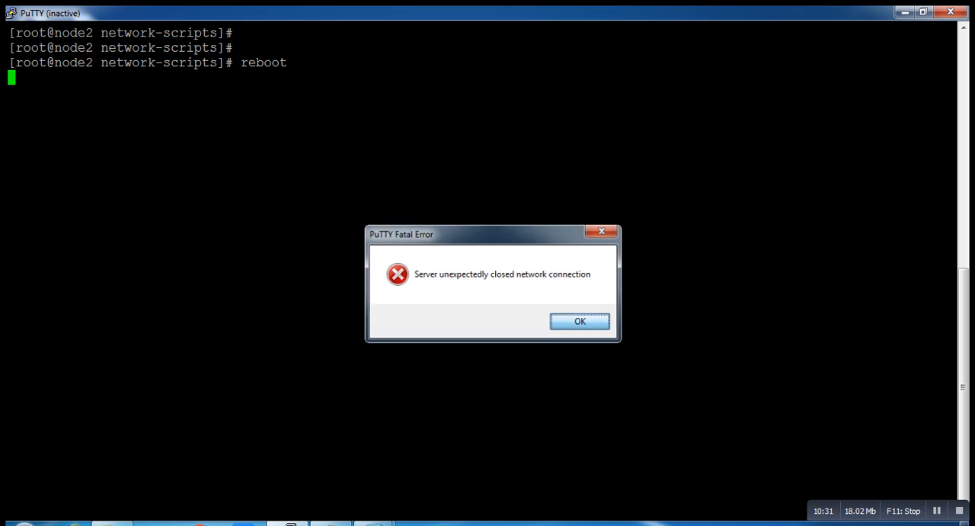
# Dismiss the lost-connection error and reconnect to 192.168.10.130
pyautogui.click(579, 321)
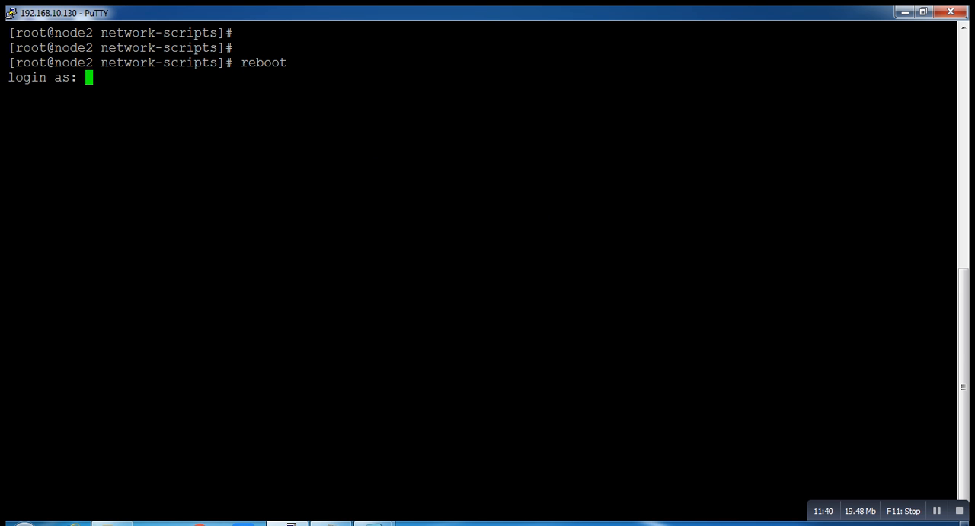
# Log in as root, run ip a, and highlight the eth0 interface name
pyautogui.write('root')
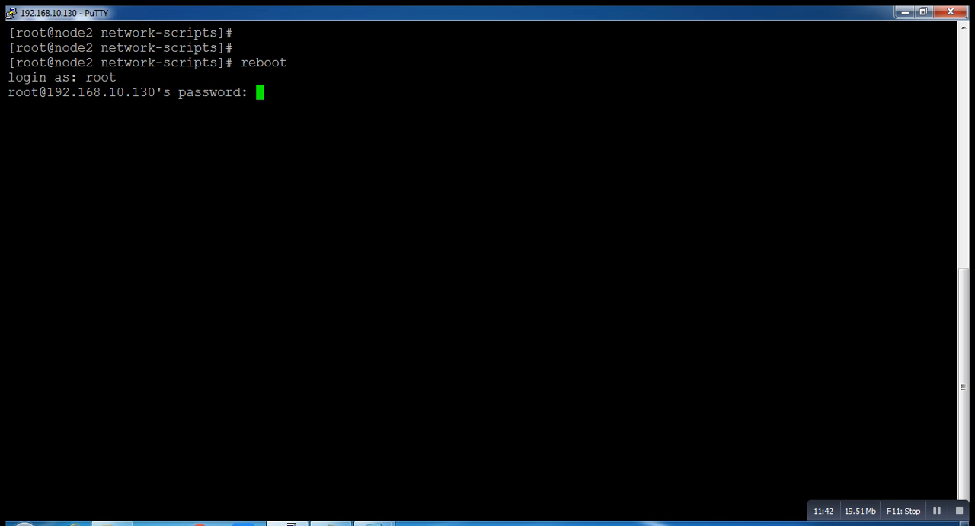
pyautogui.press('Return')
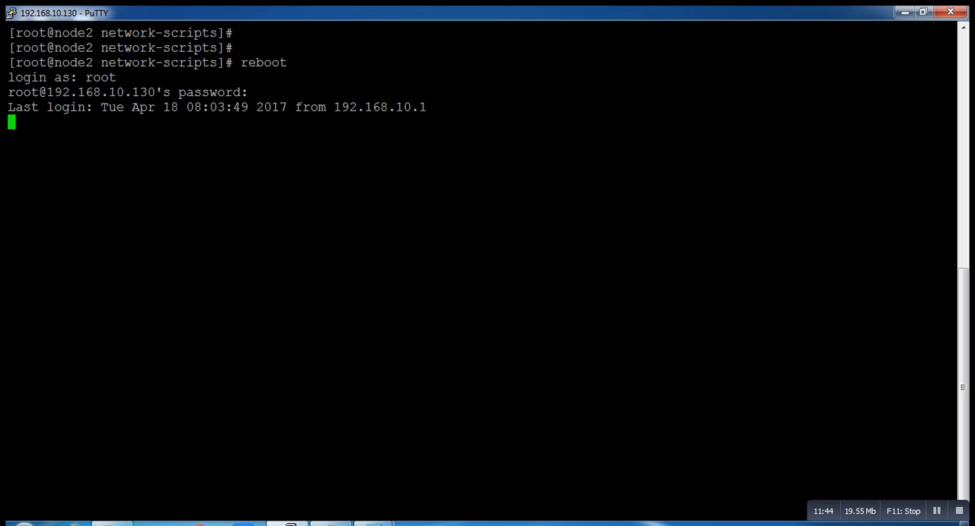
pyautogui.write('ip a')
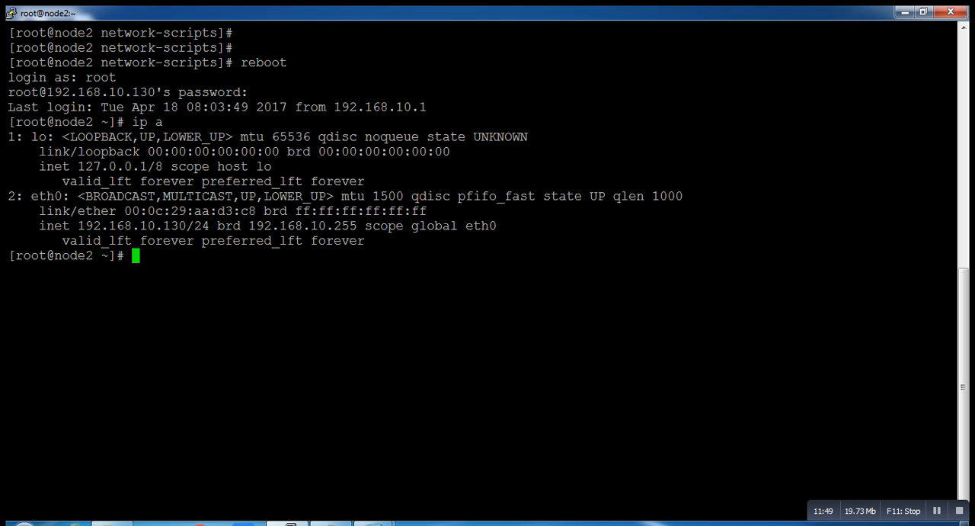
pyautogui.doubleClick(47, 196)
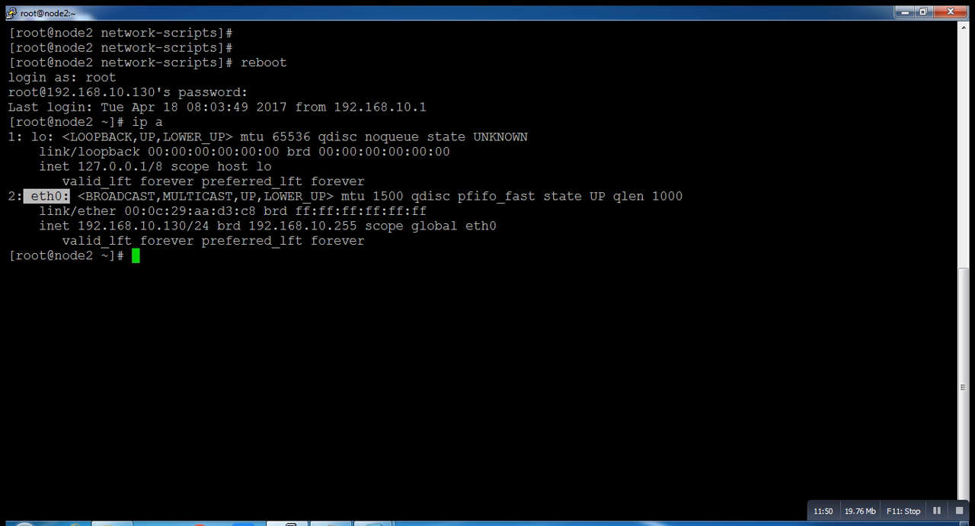